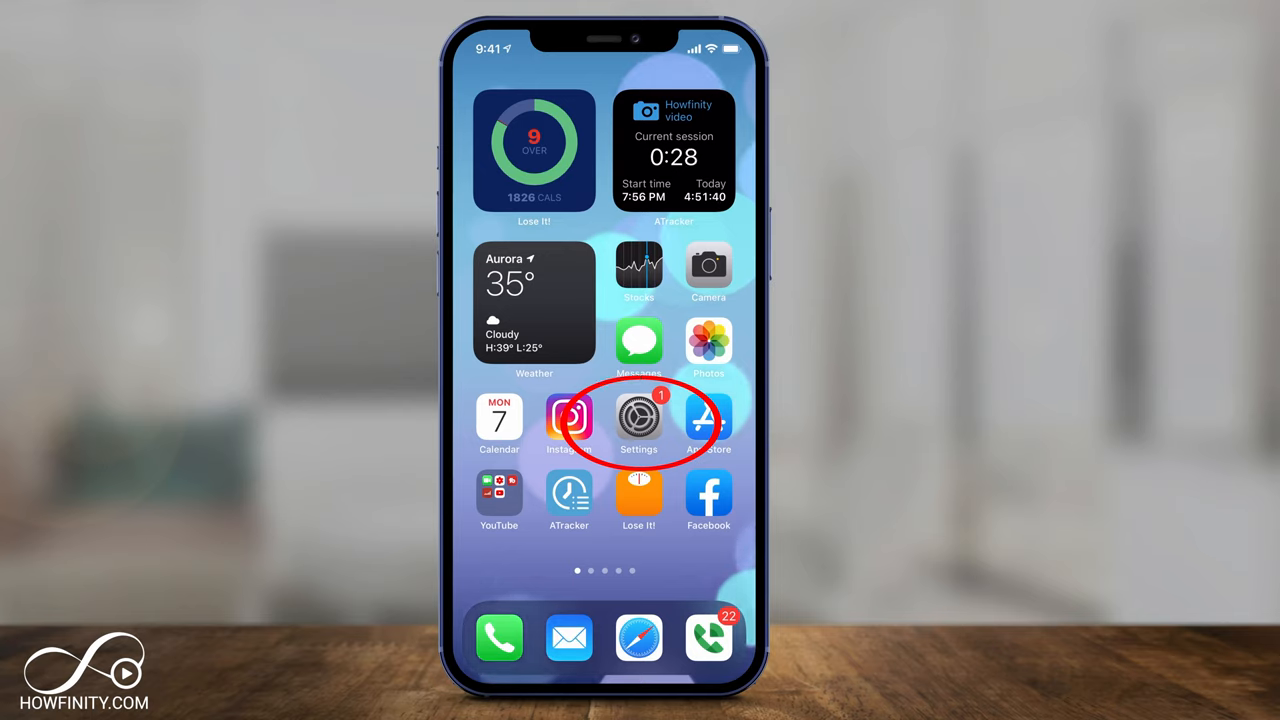
# Go from the home screen into Settings and then the Screen Time page.
pyautogui.click(640, 418)
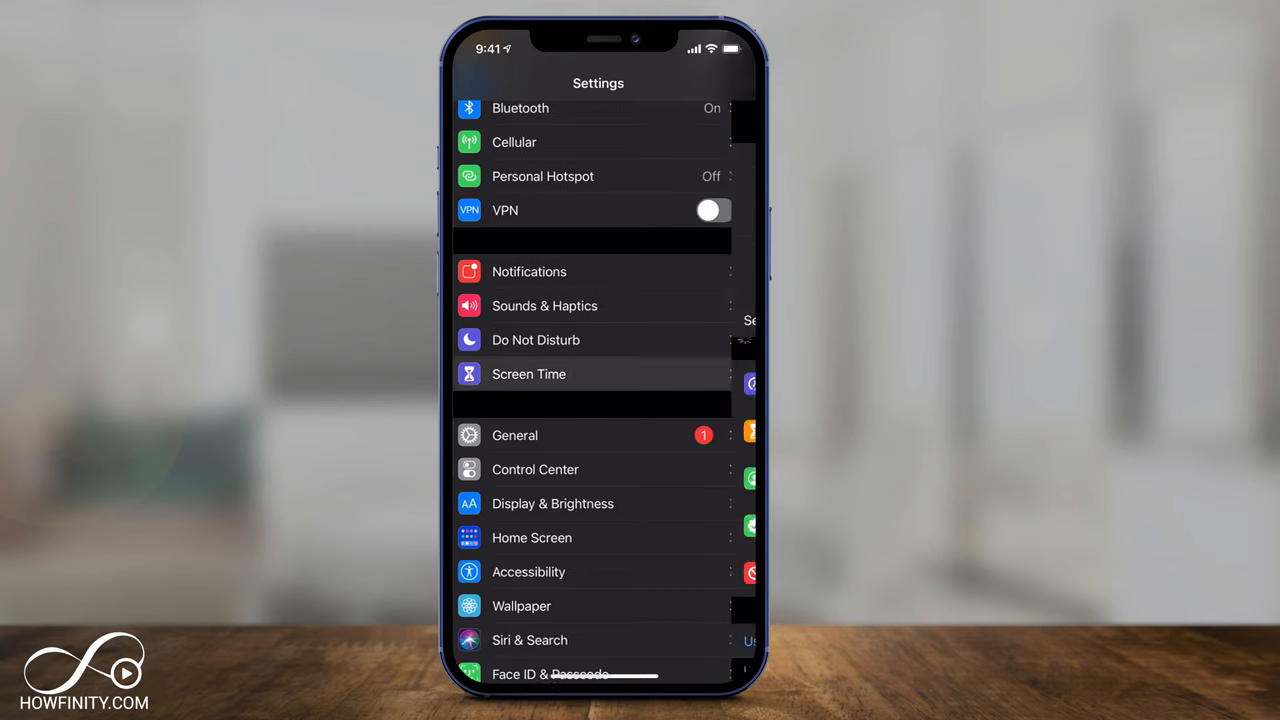
pyautogui.click(528, 374)
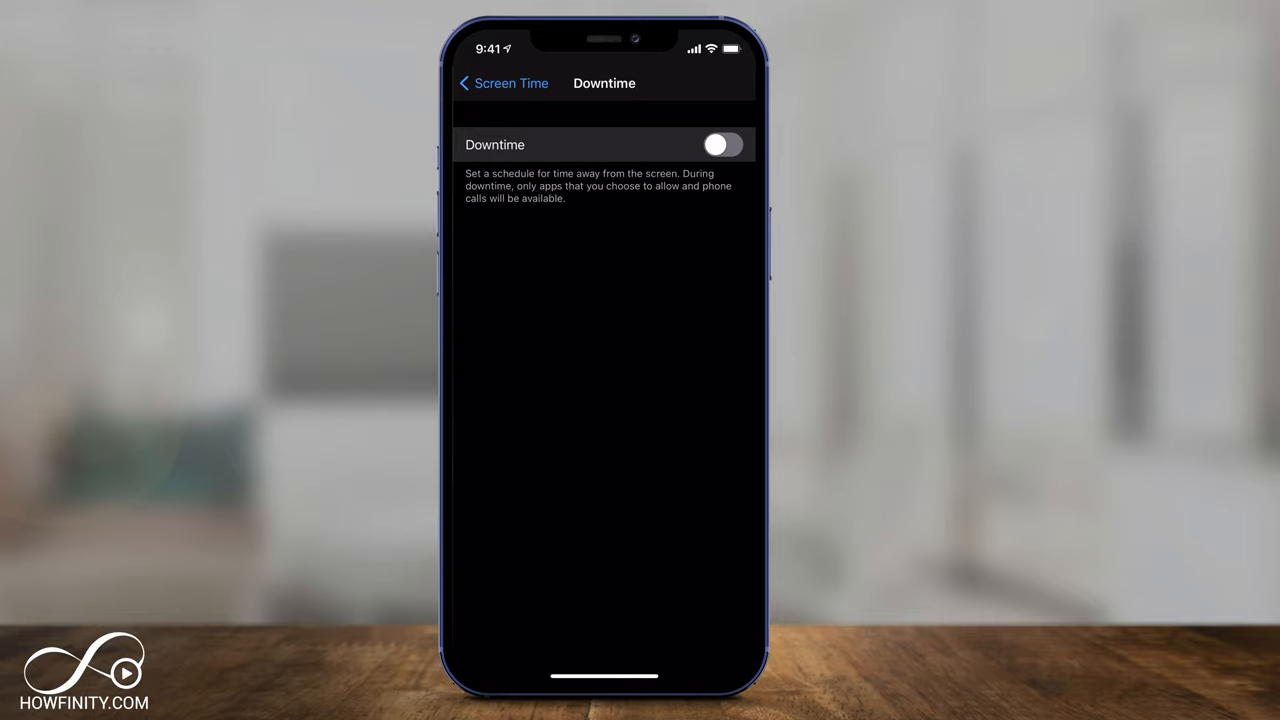
# Switch Downtime on for 5:00 PM to 8:00 PM and choose per-day schedules via Customize Days.
pyautogui.click(722, 144)
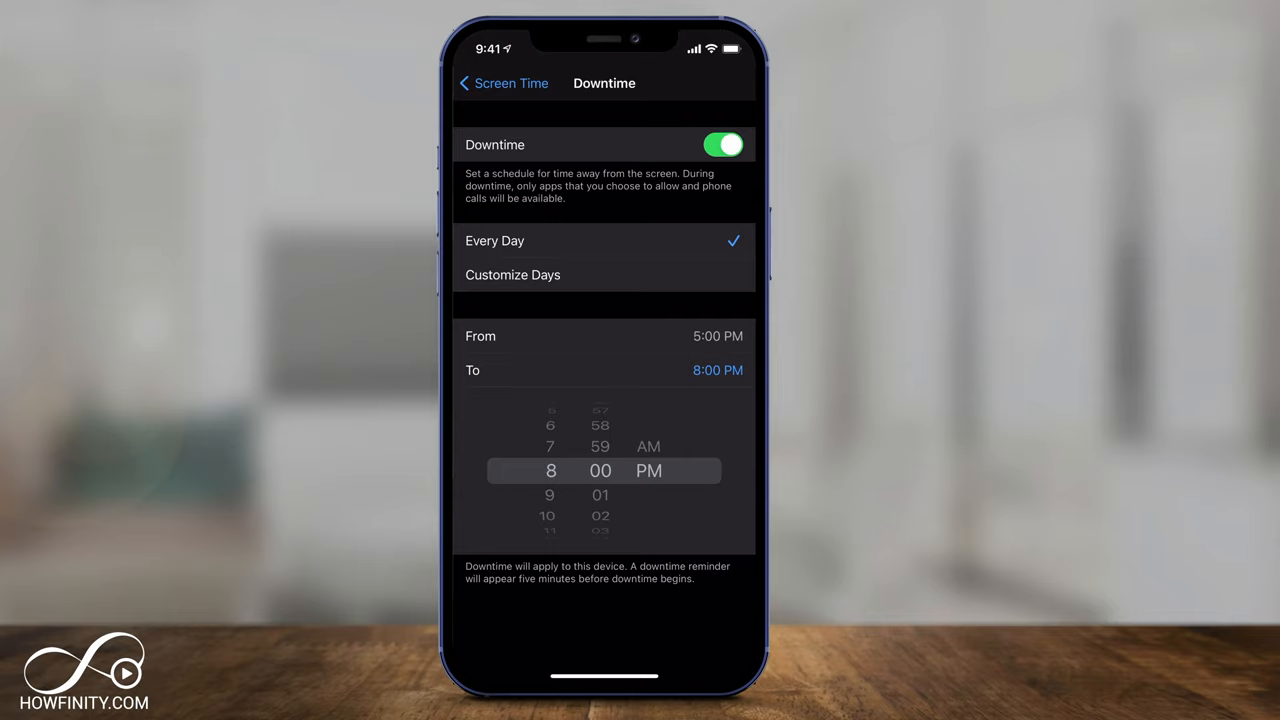
pyautogui.click(512, 274)
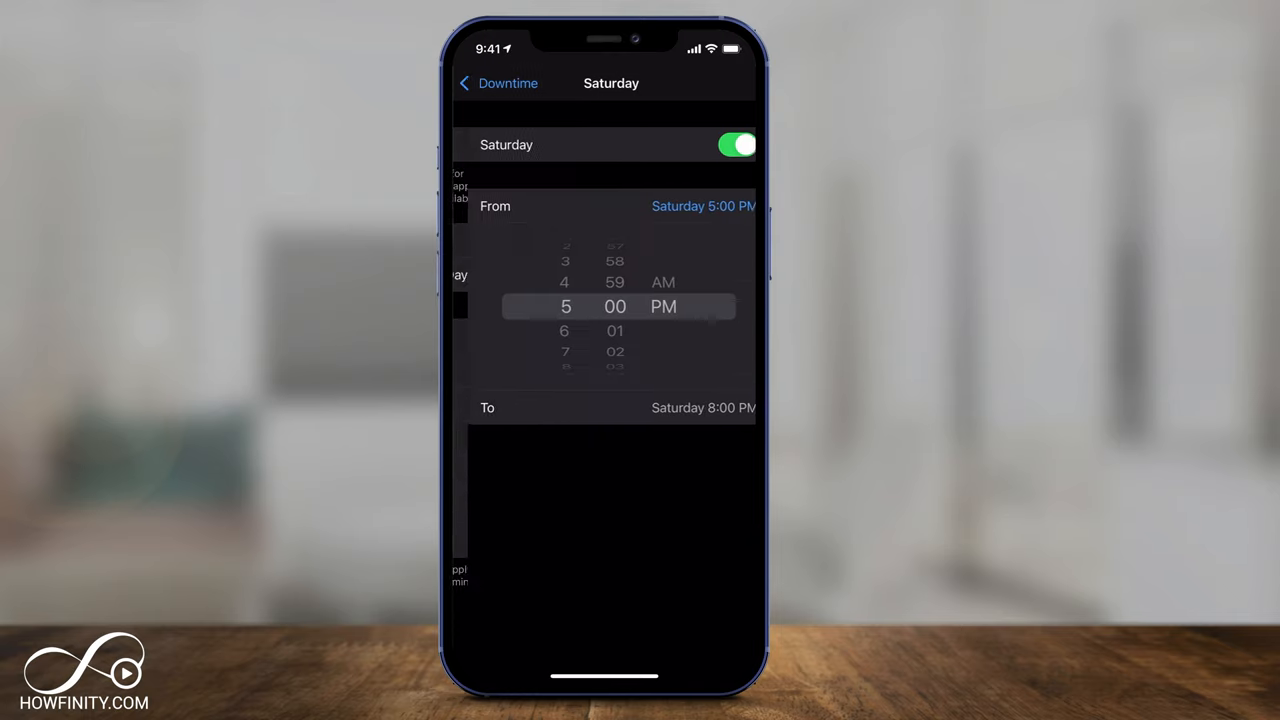
# Switch off Saturday's own downtime schedule.
pyautogui.click(736, 144)
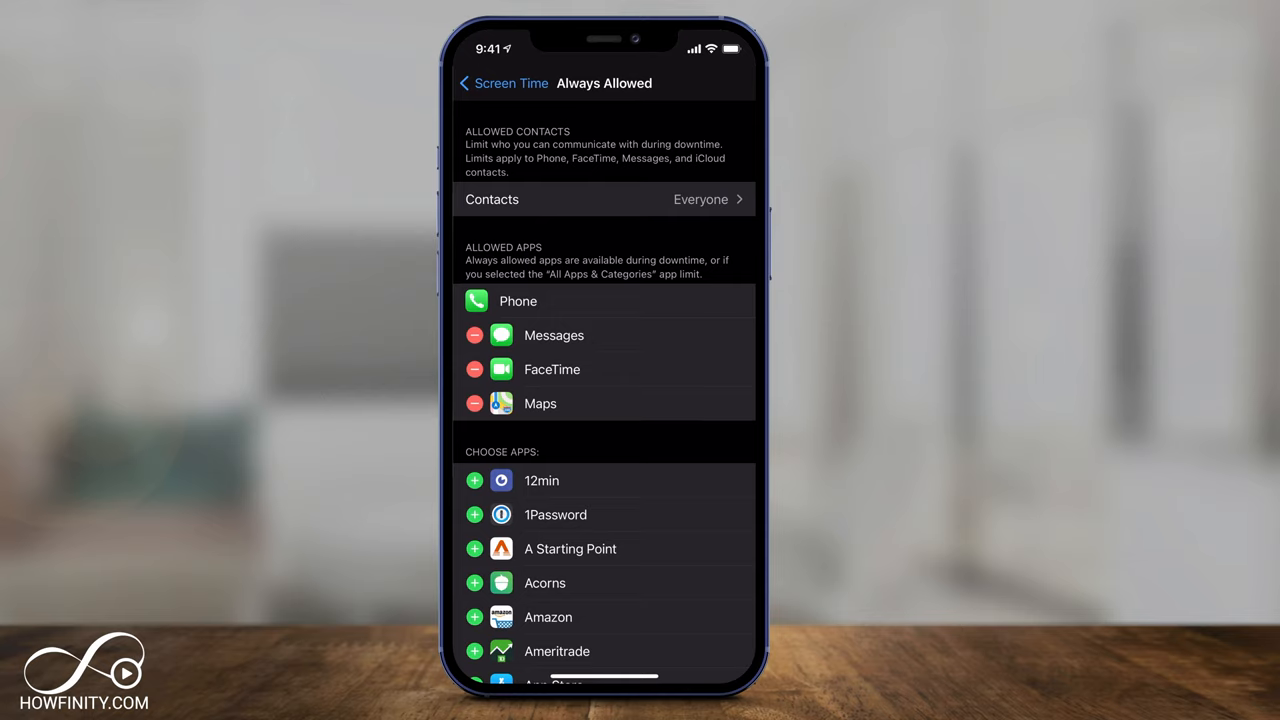
# Scroll through the Choose Apps list of always-allowed apps and back up.
pyautogui.scroll(-3)
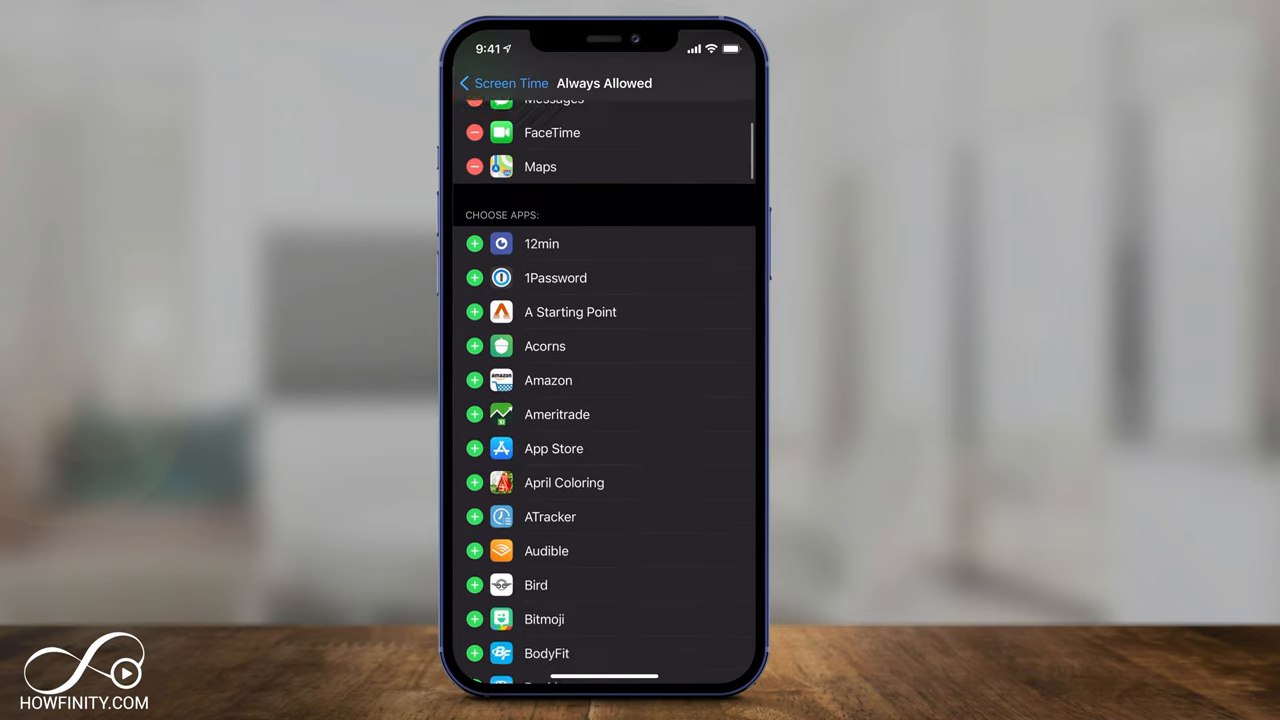
pyautogui.scroll(-3)
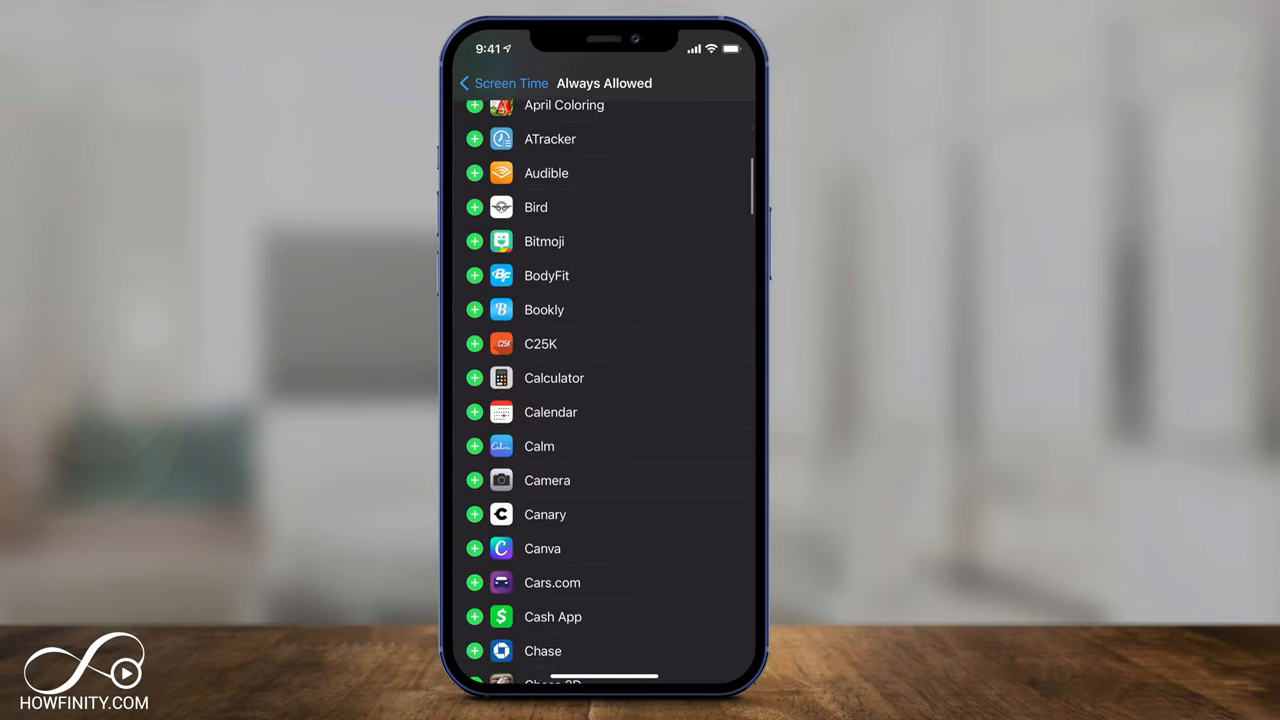
pyautogui.scroll(-3)
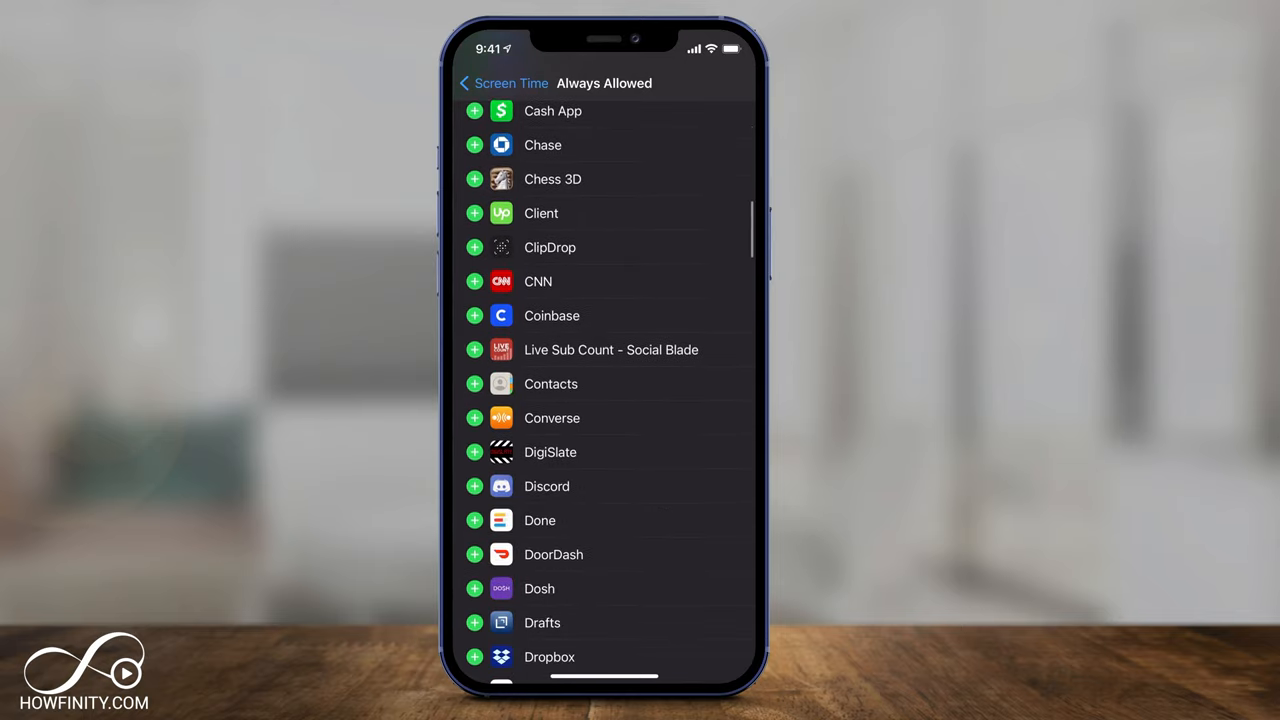
pyautogui.scroll(-3)
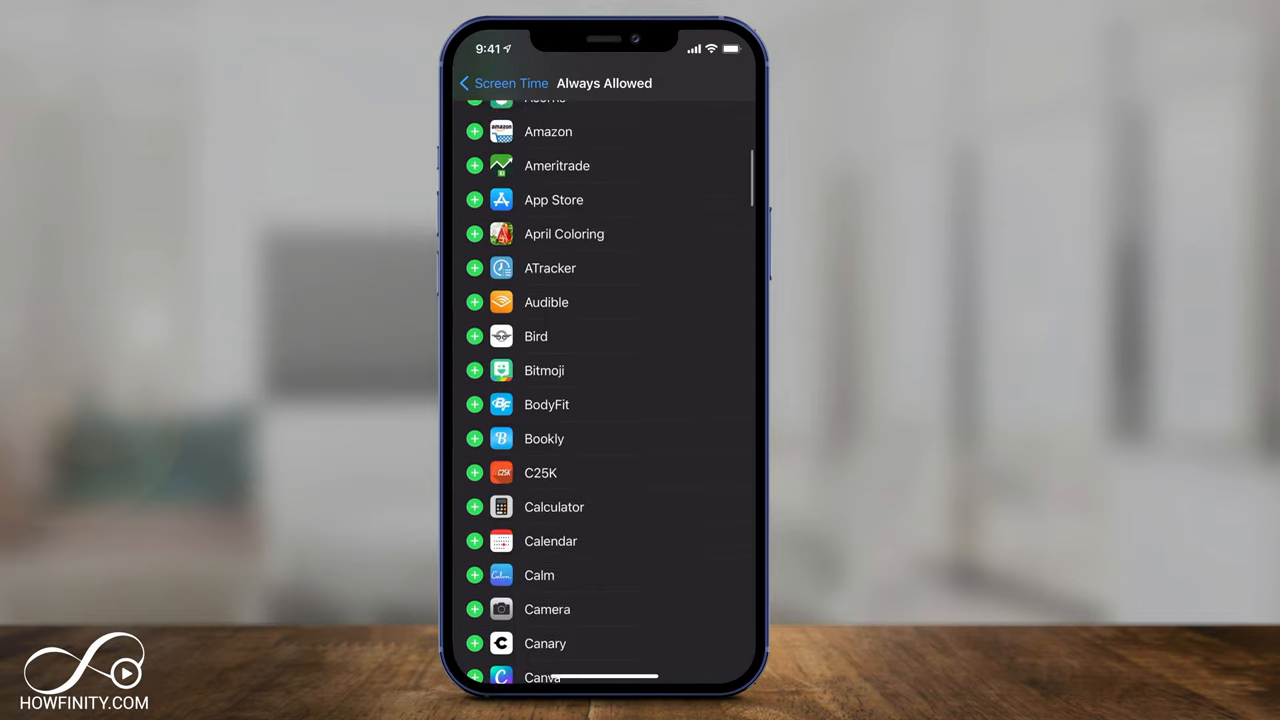
pyautogui.scroll(3)
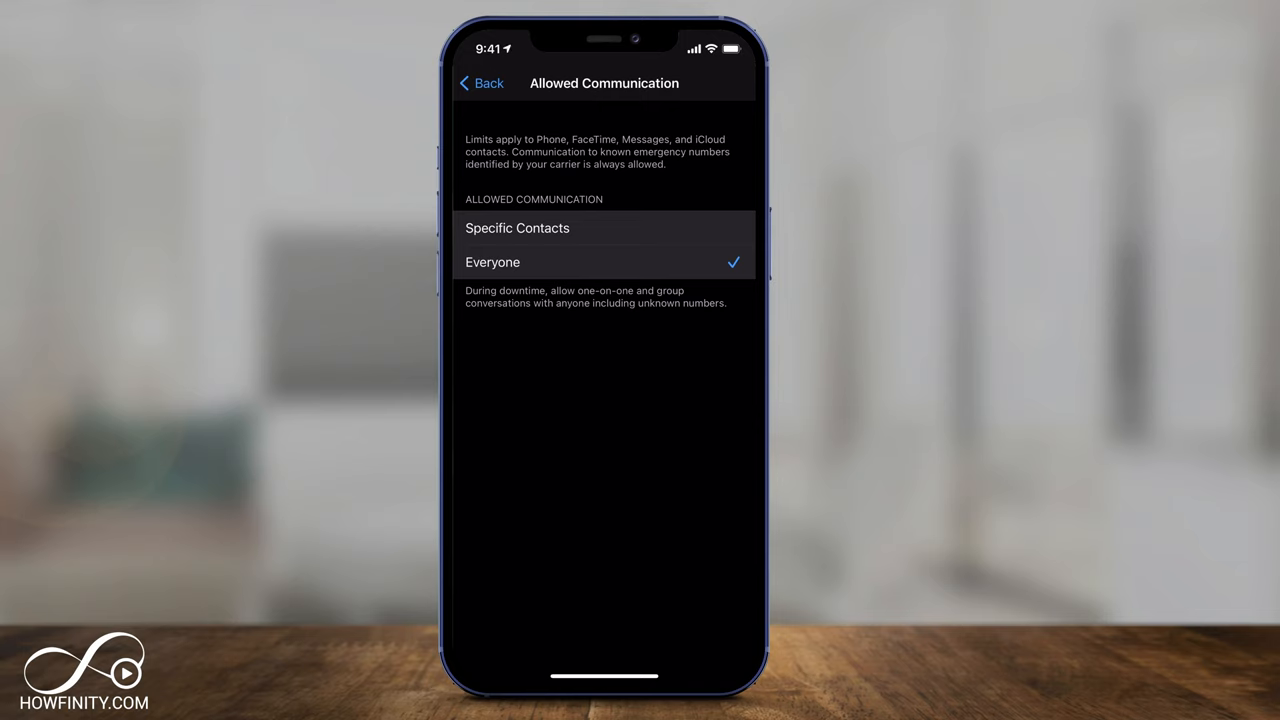
# Return from Allowed Communication to the main Screen Time page.
pyautogui.click(480, 84)
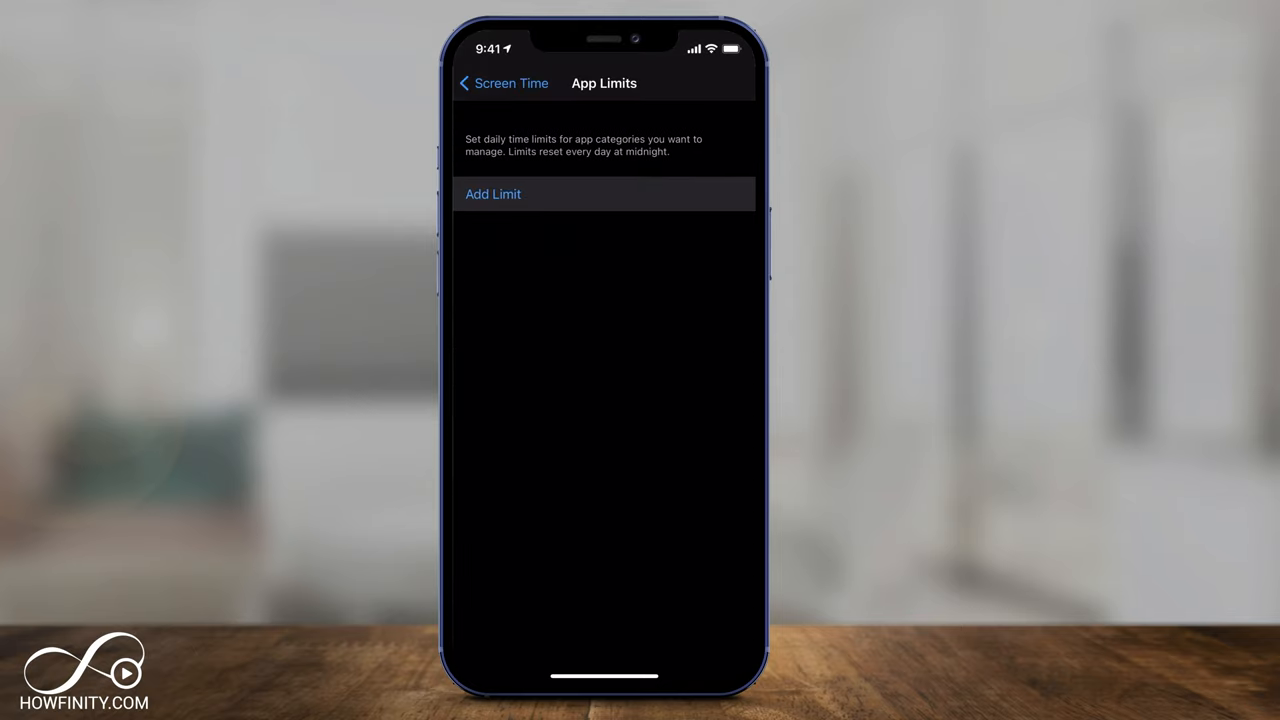
# Add a 1-hour daily limit for Social apps and start another for Instagram.
pyautogui.click(492, 194)
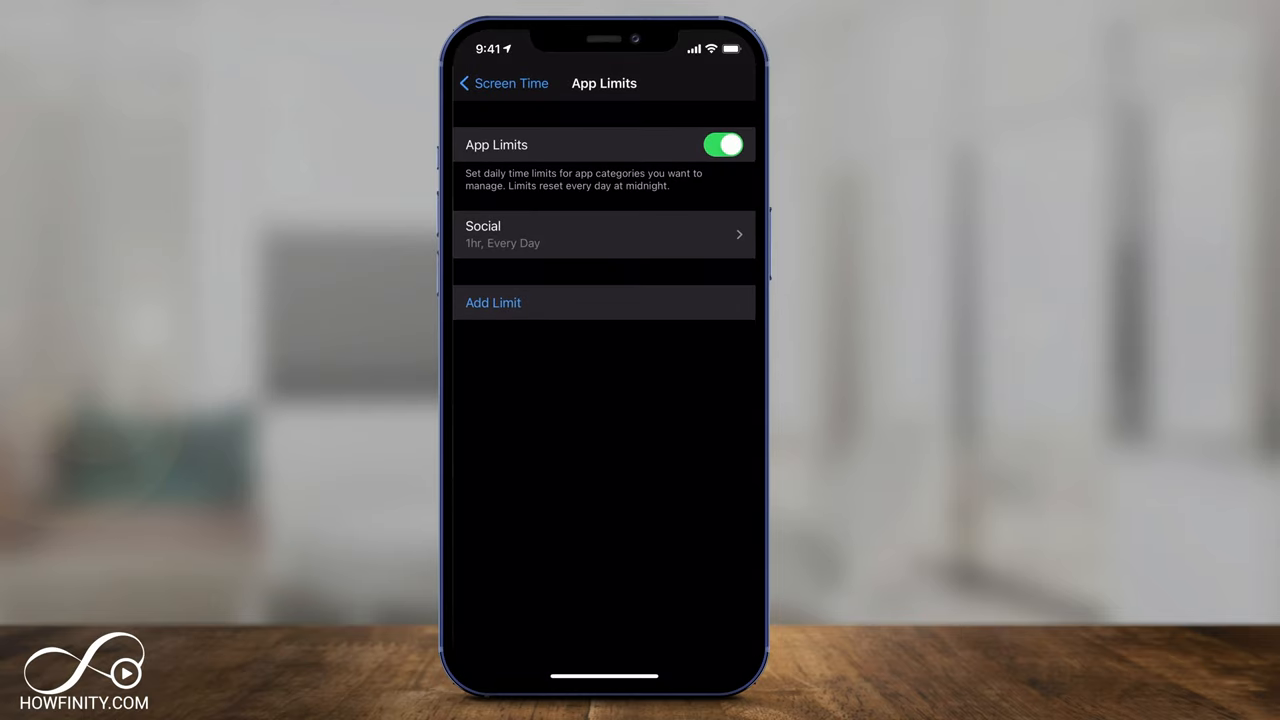
pyautogui.click(492, 302)
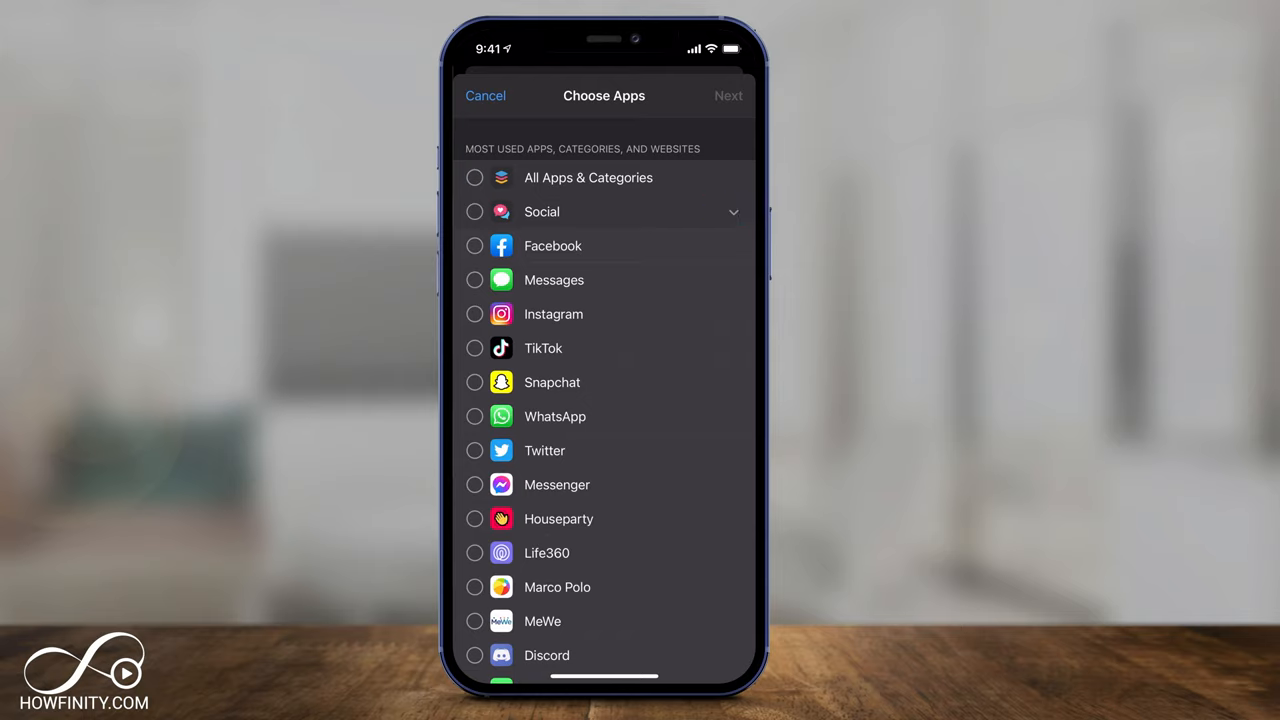
pyautogui.click(474, 314)
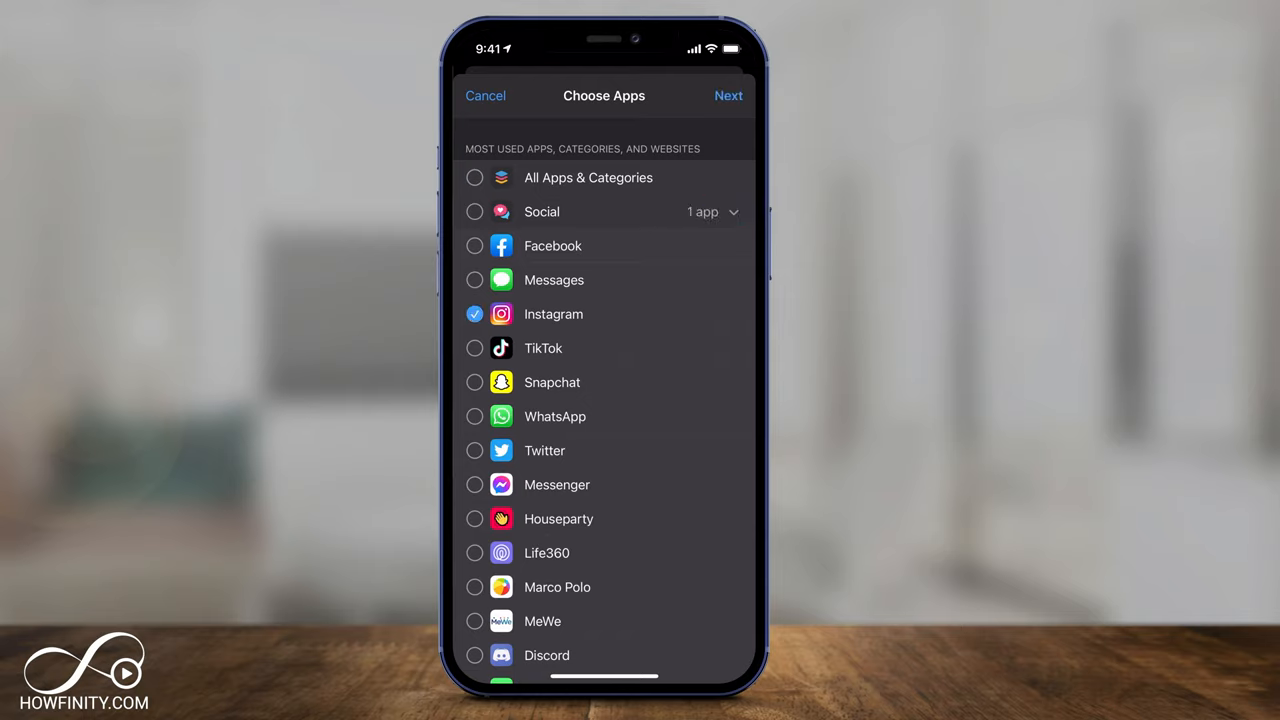
pyautogui.click(728, 96)
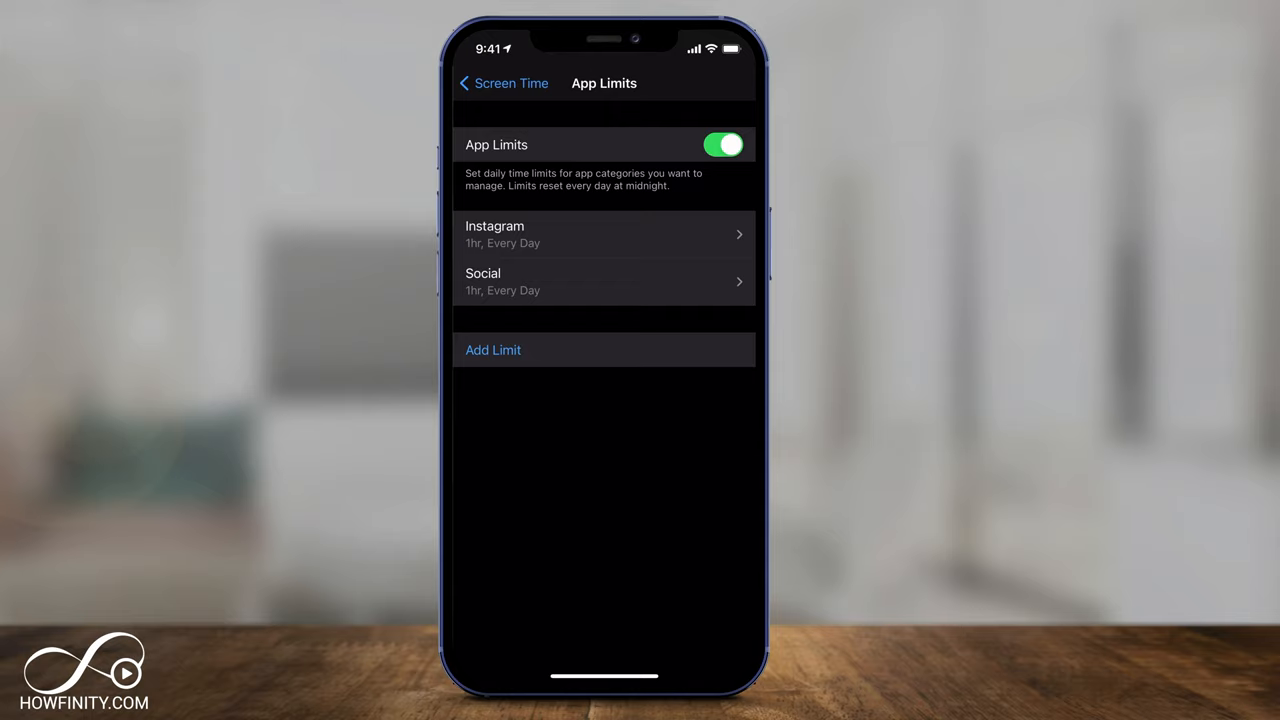
# From Screen Time, view Communication Limits and who can be contacted during screen time, left at Everyone.
pyautogui.click(504, 84)
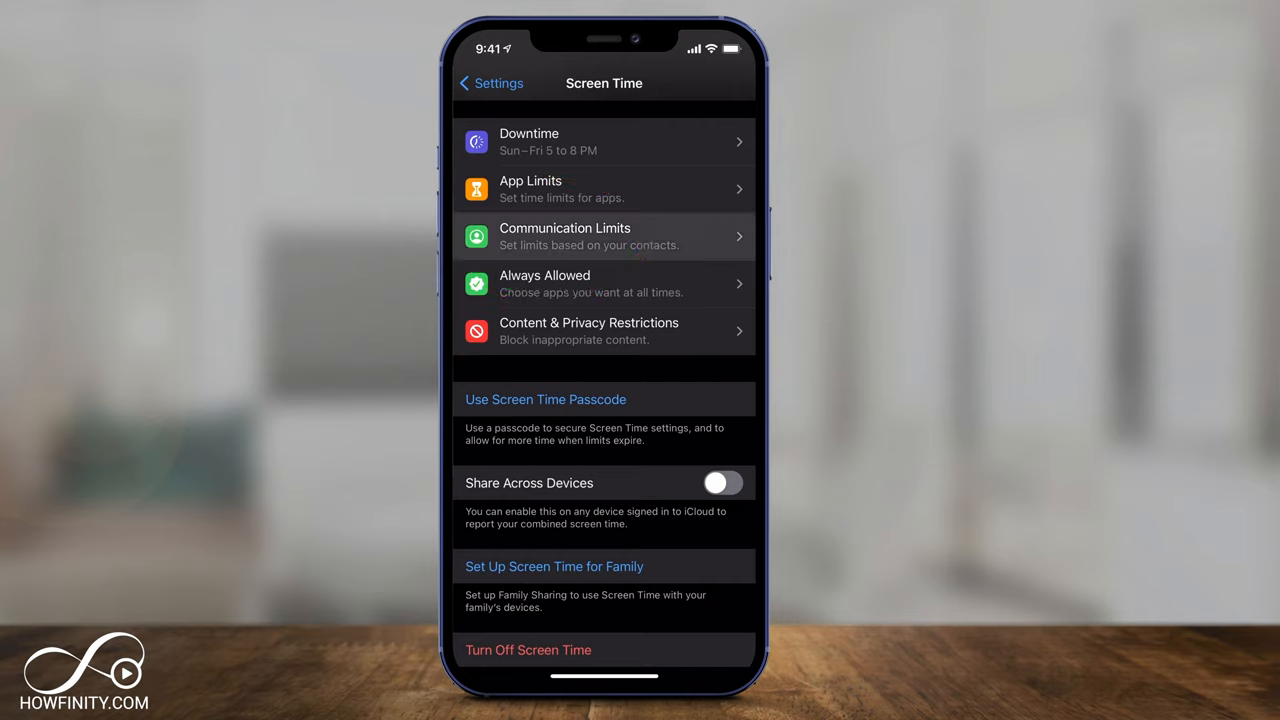
pyautogui.click(604, 236)
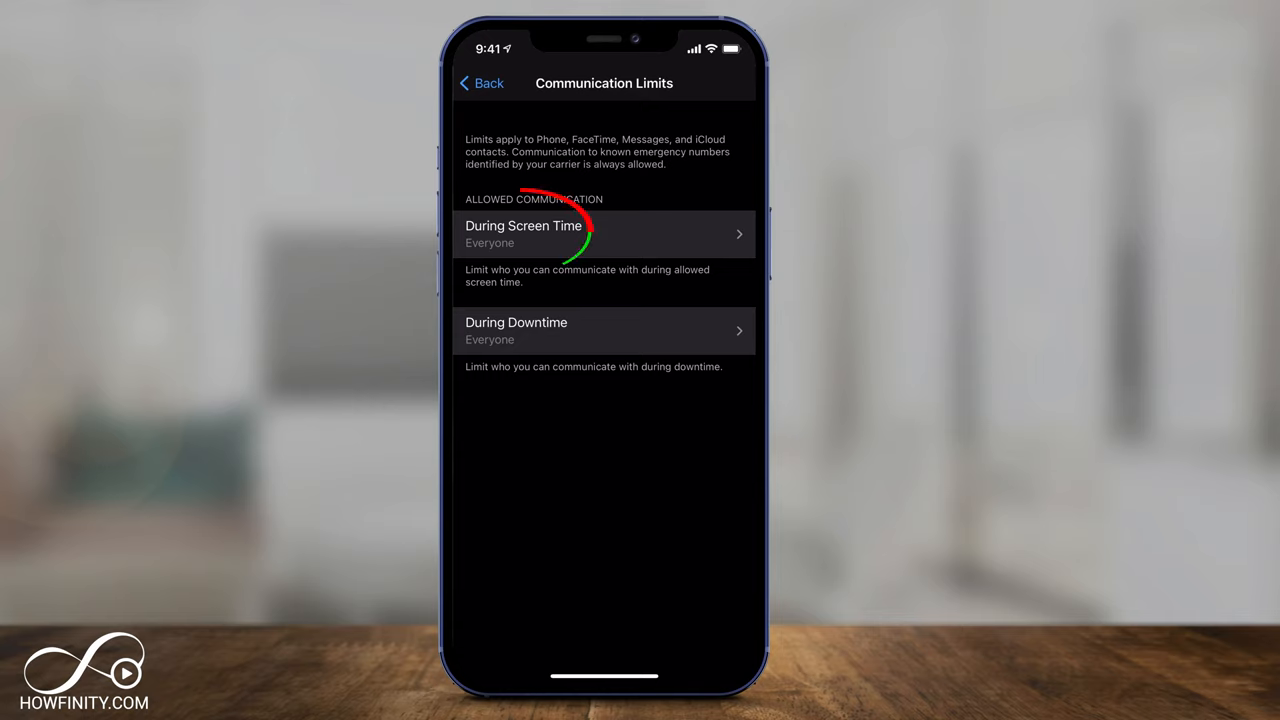
pyautogui.click(604, 234)
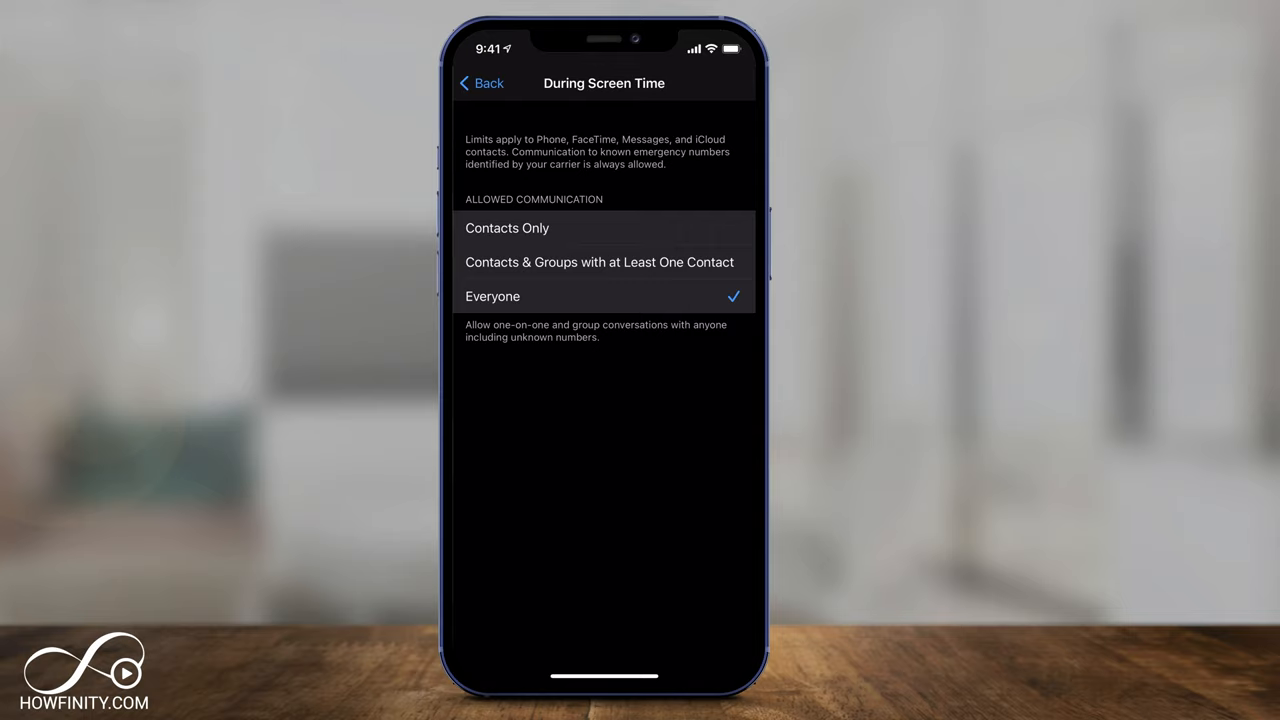
# Leave downtime communication at Everyone and go back to the Screen Time overview.
pyautogui.click(480, 84)
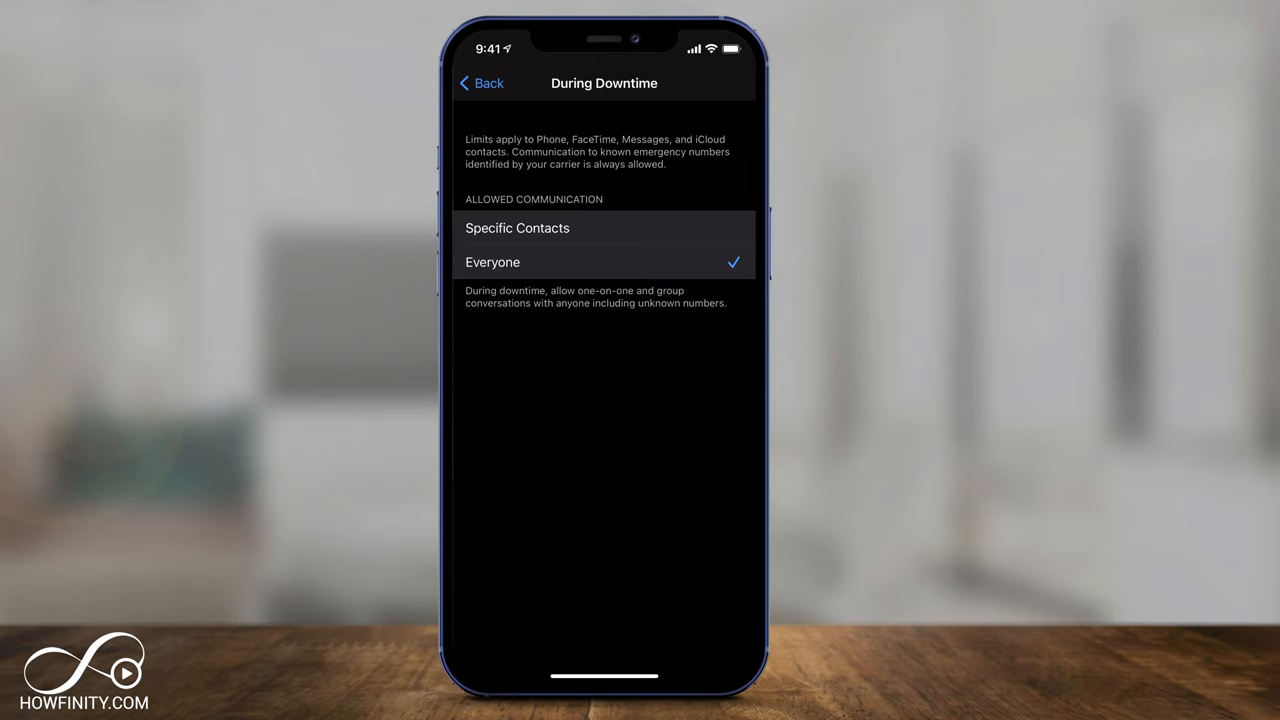
pyautogui.click(480, 84)
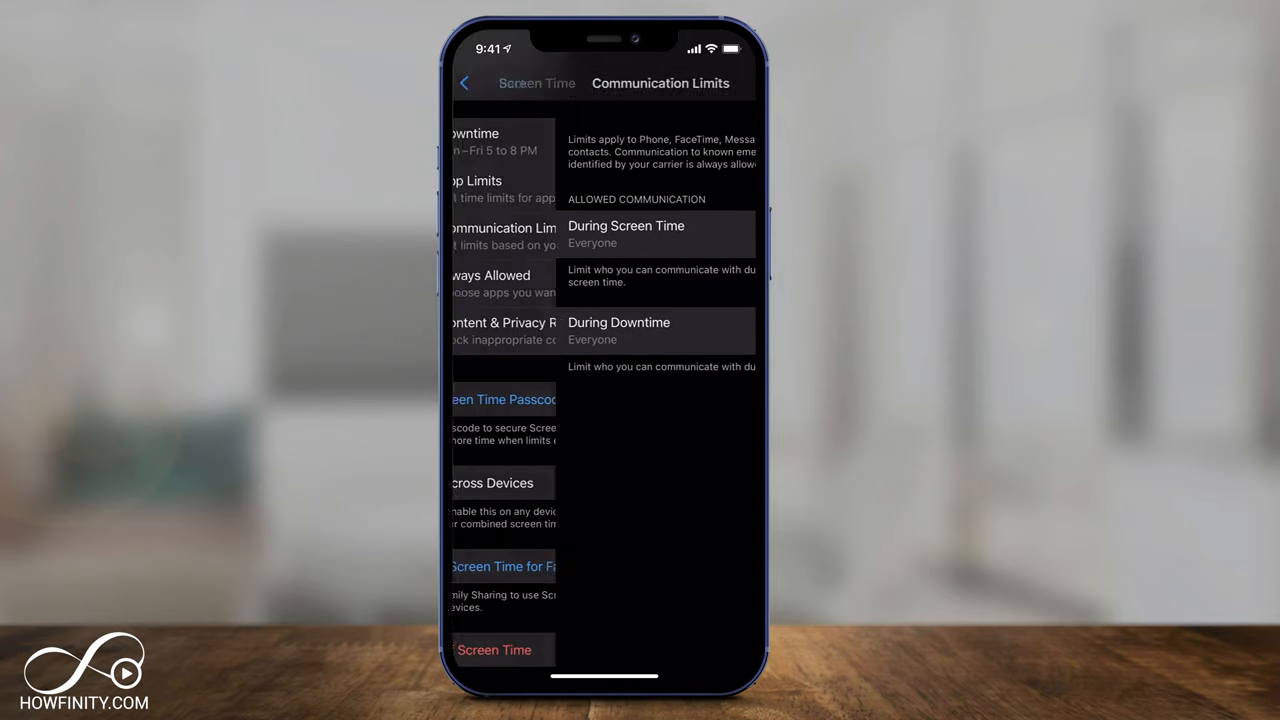
pyautogui.click(470, 84)
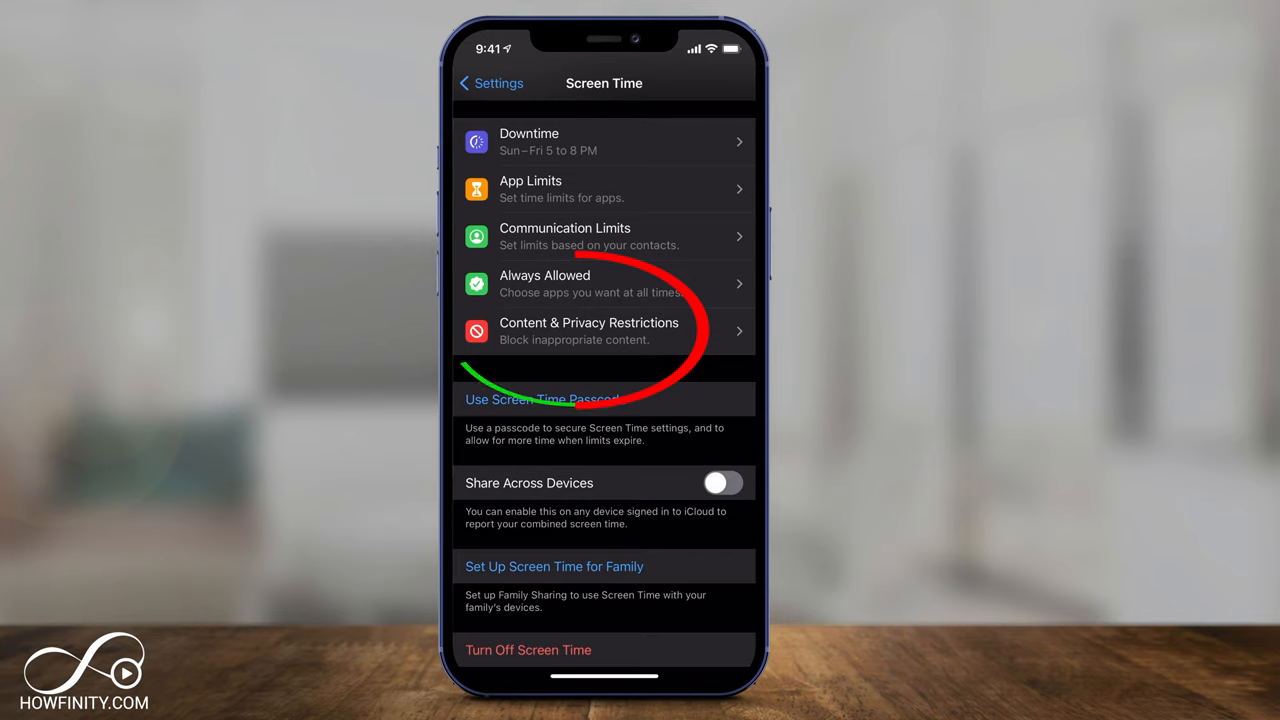
# Enter Content & Privacy Restrictions, left on, and its iTunes & App Store Purchases section.
pyautogui.click(588, 332)
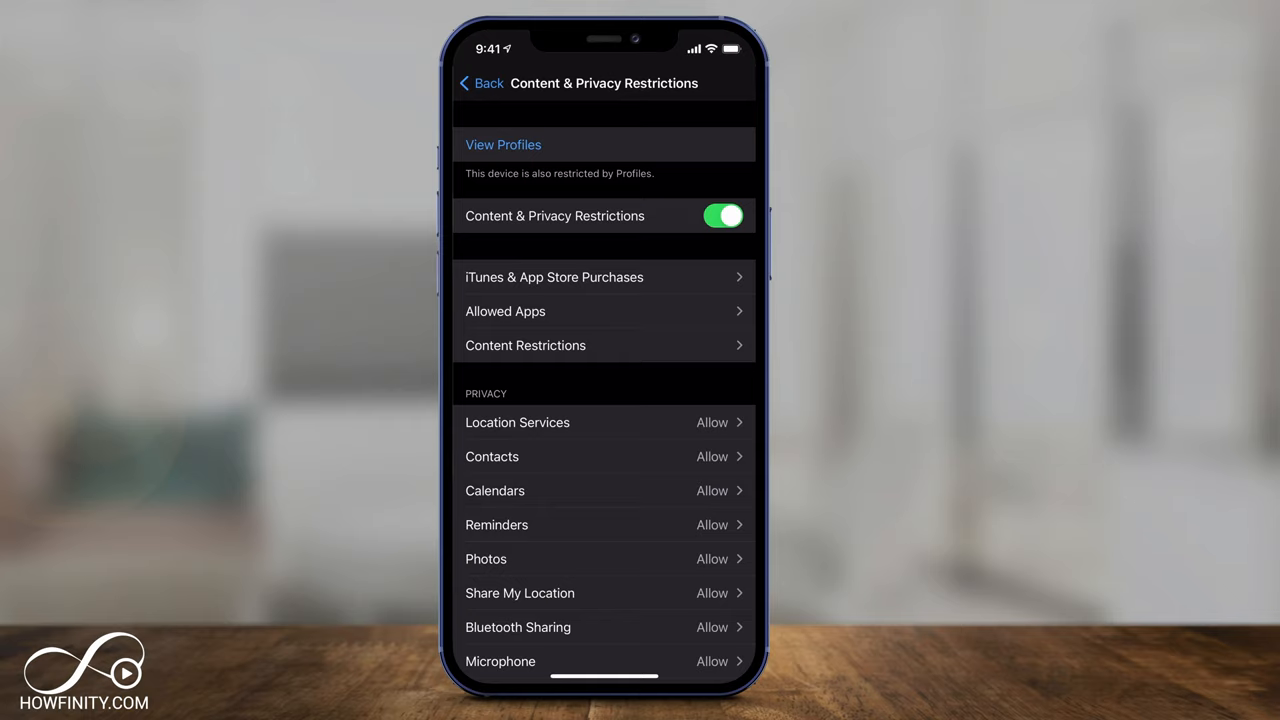
pyautogui.click(552, 276)
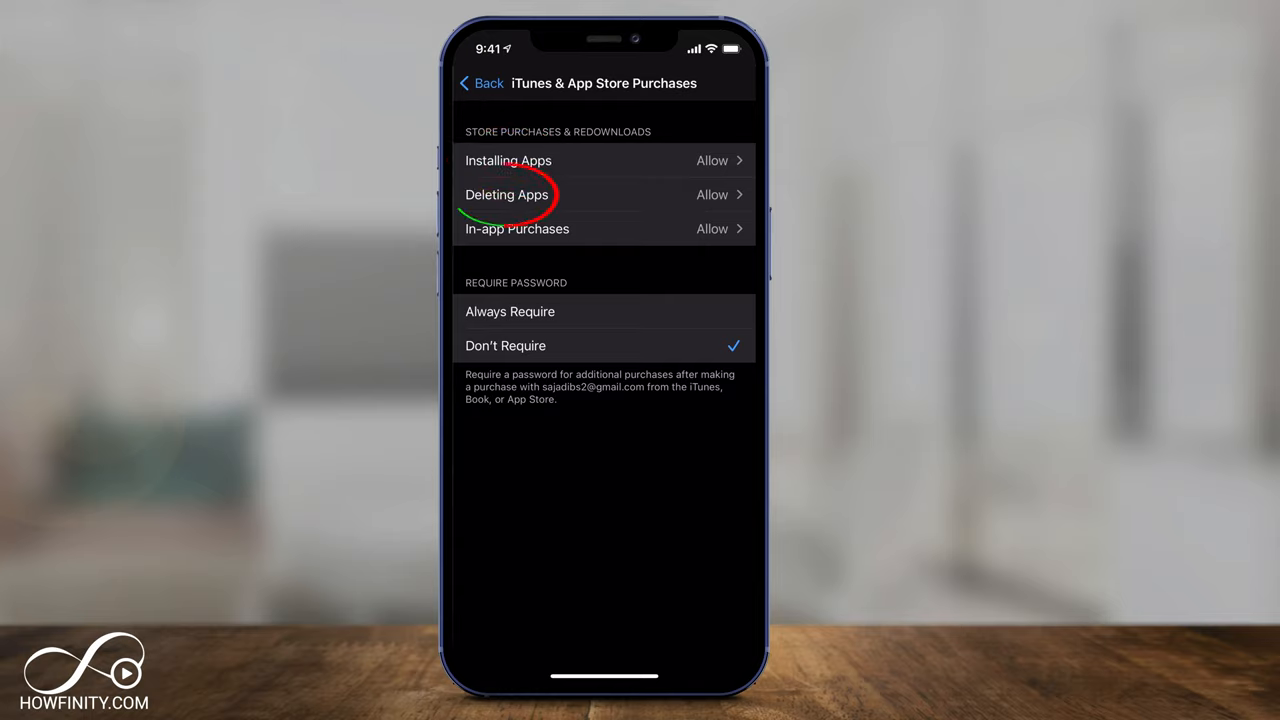
# Leave In-app Purchases set to Allow and go back toward Content & Privacy Restrictions.
pyautogui.click(516, 228)
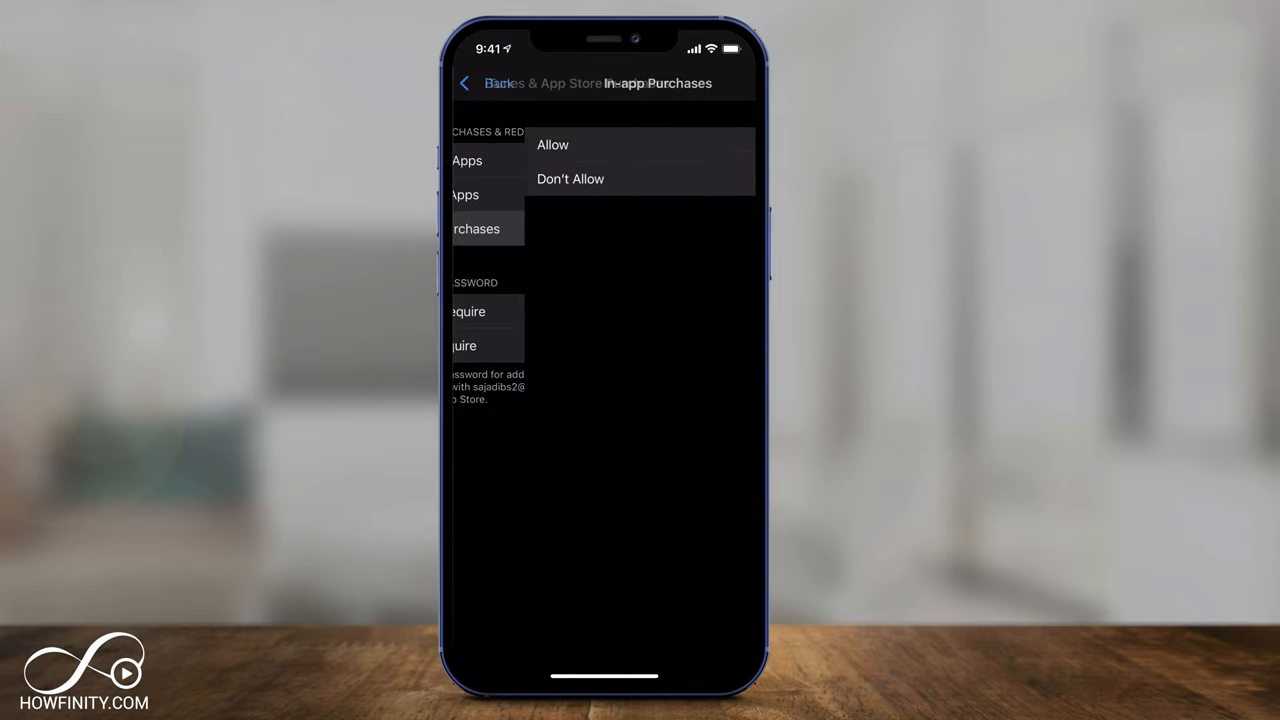
pyautogui.click(552, 144)
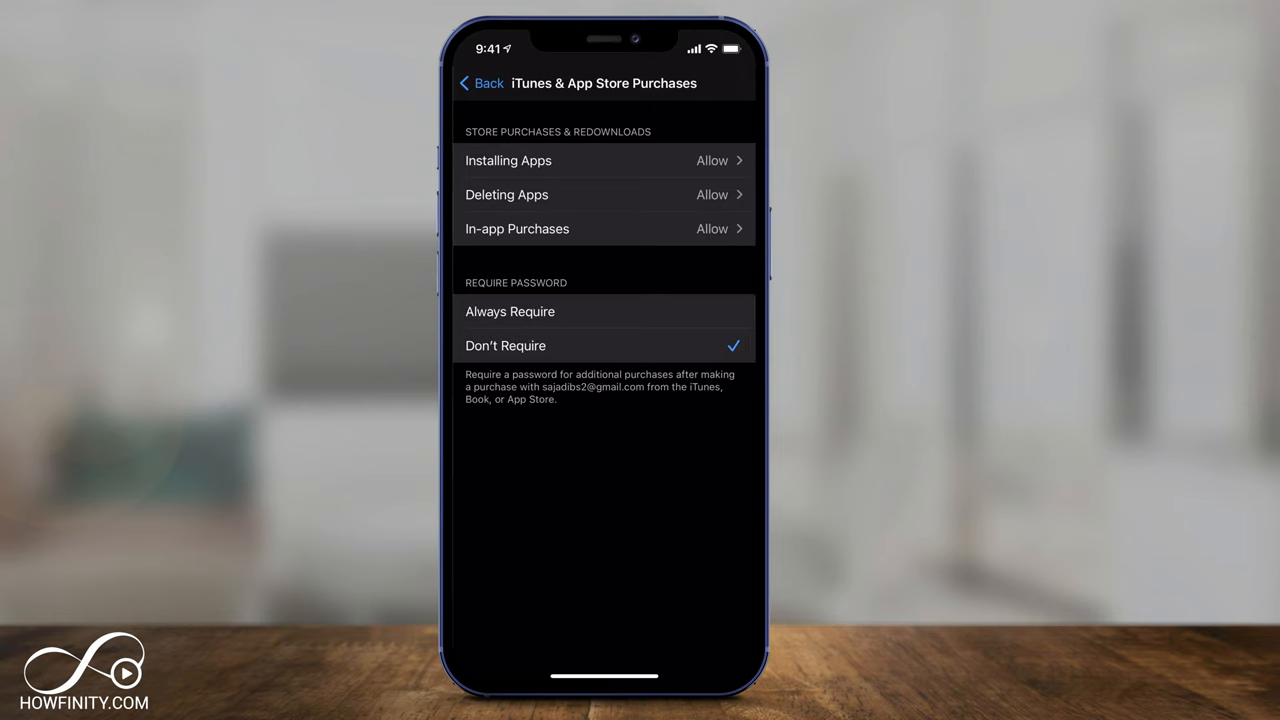
pyautogui.click(480, 84)
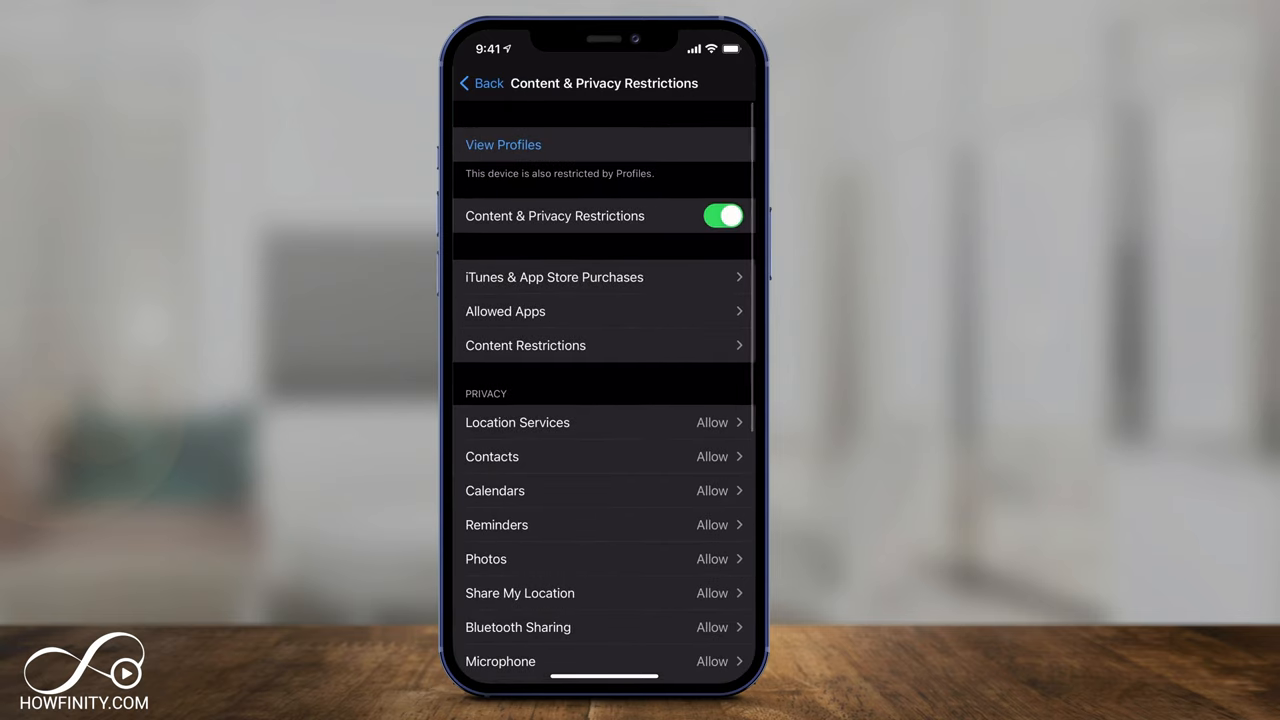
pyautogui.click(504, 312)
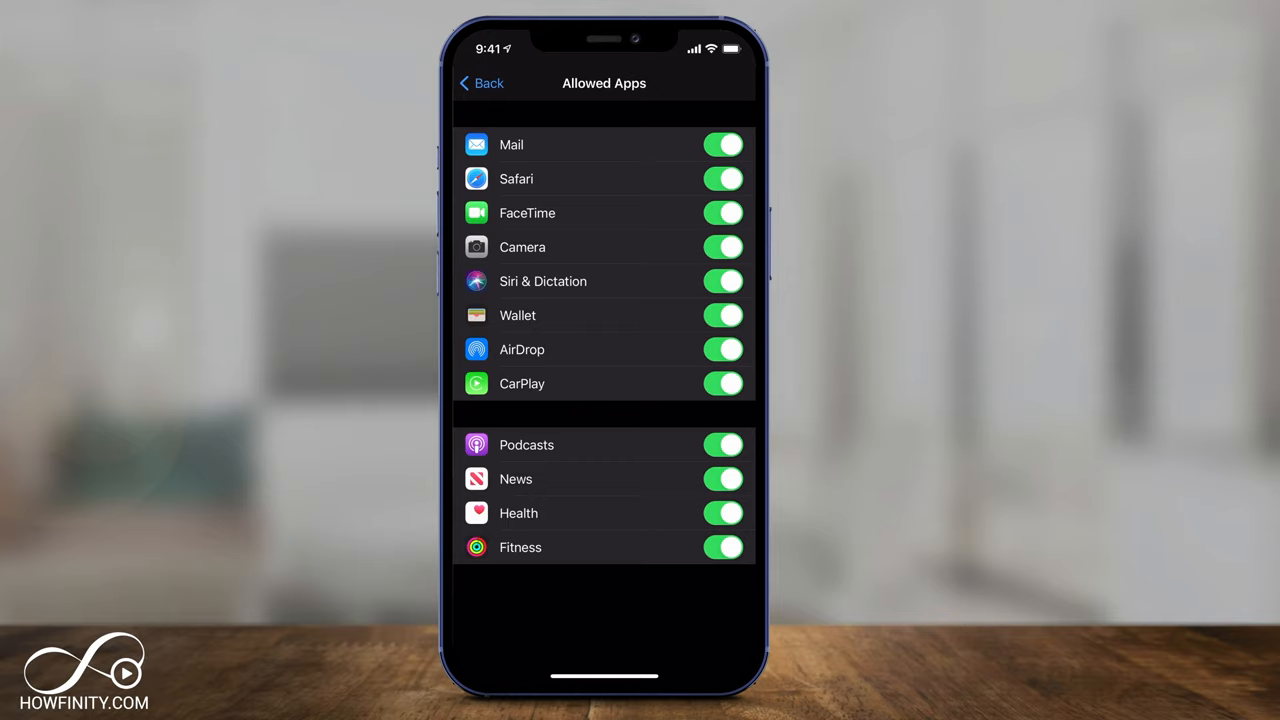
pyautogui.click(724, 178)
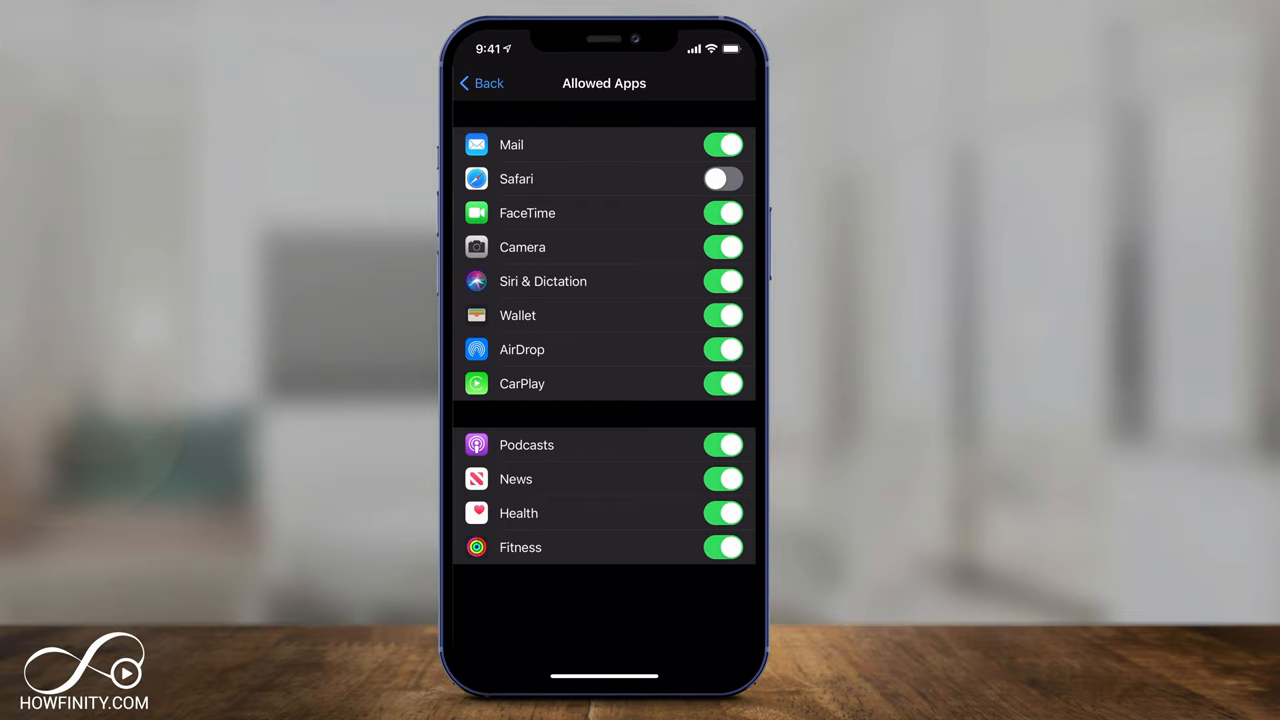
pyautogui.click(724, 178)
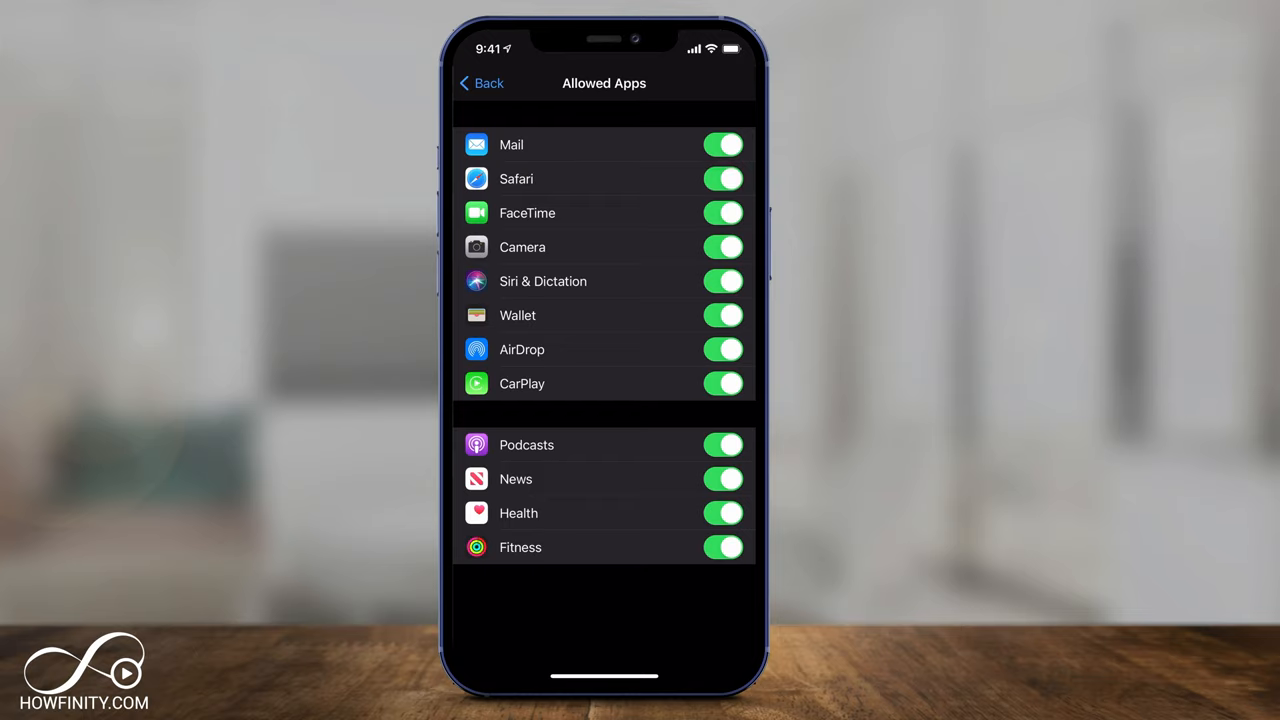
pyautogui.click(480, 84)
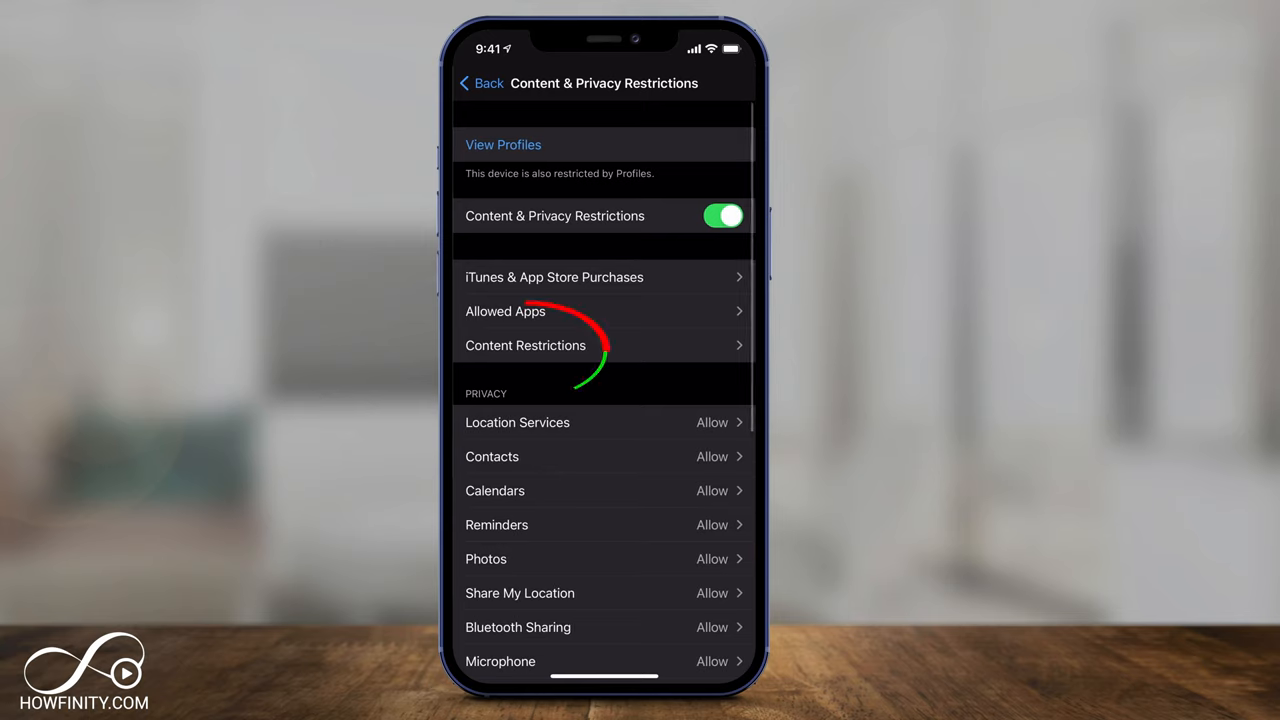
# Under Content Restrictions, limit Movies to PG-13 after briefly choosing Don't Allow Movies.
pyautogui.click(524, 344)
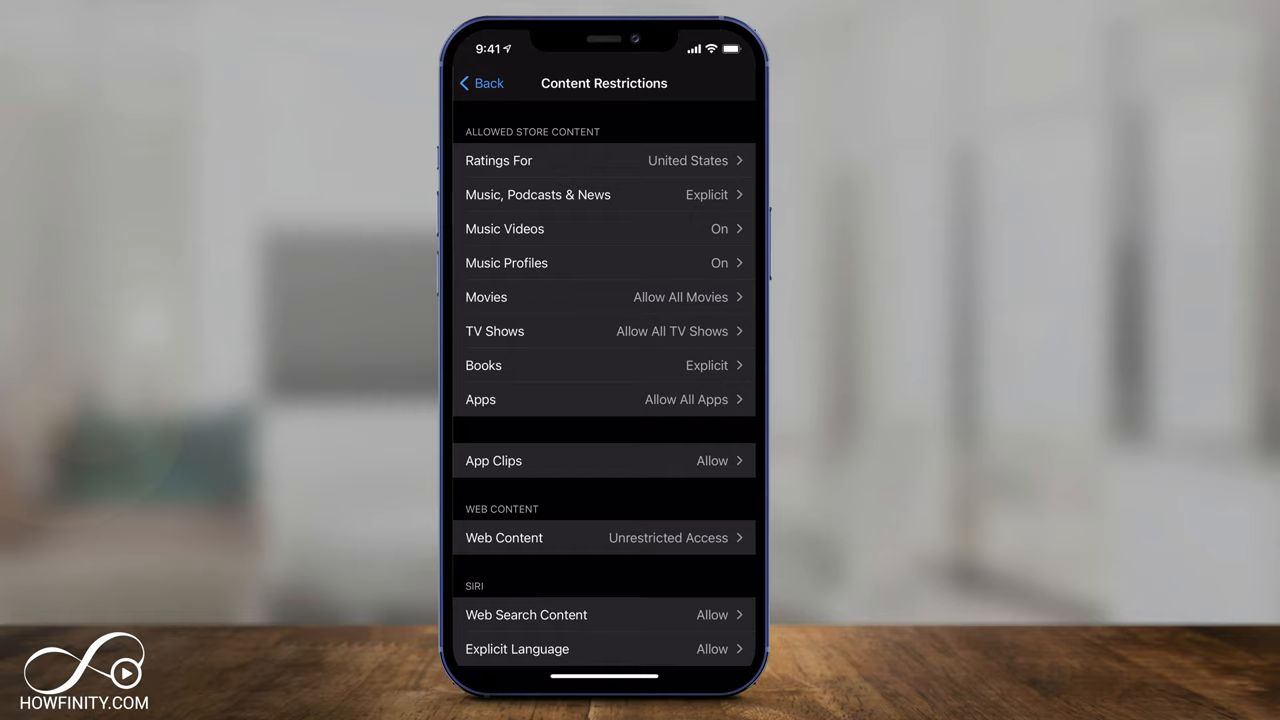
pyautogui.click(486, 296)
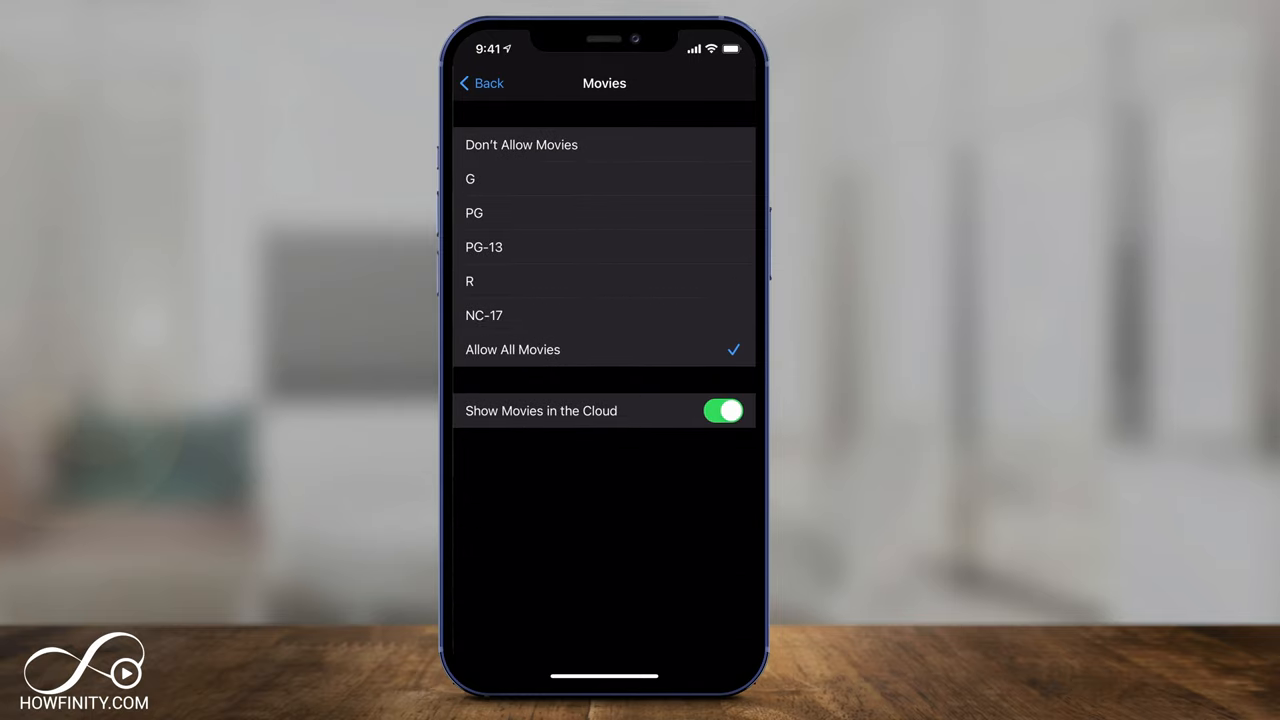
pyautogui.click(520, 144)
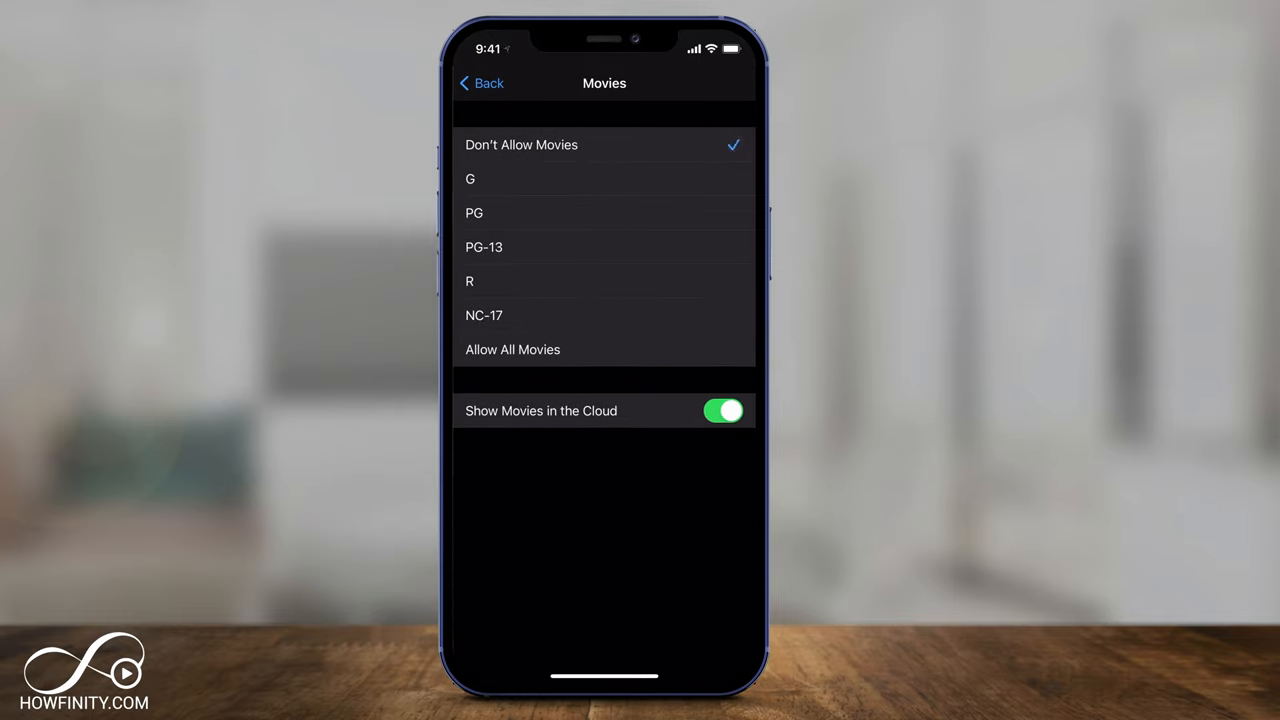
pyautogui.click(484, 248)
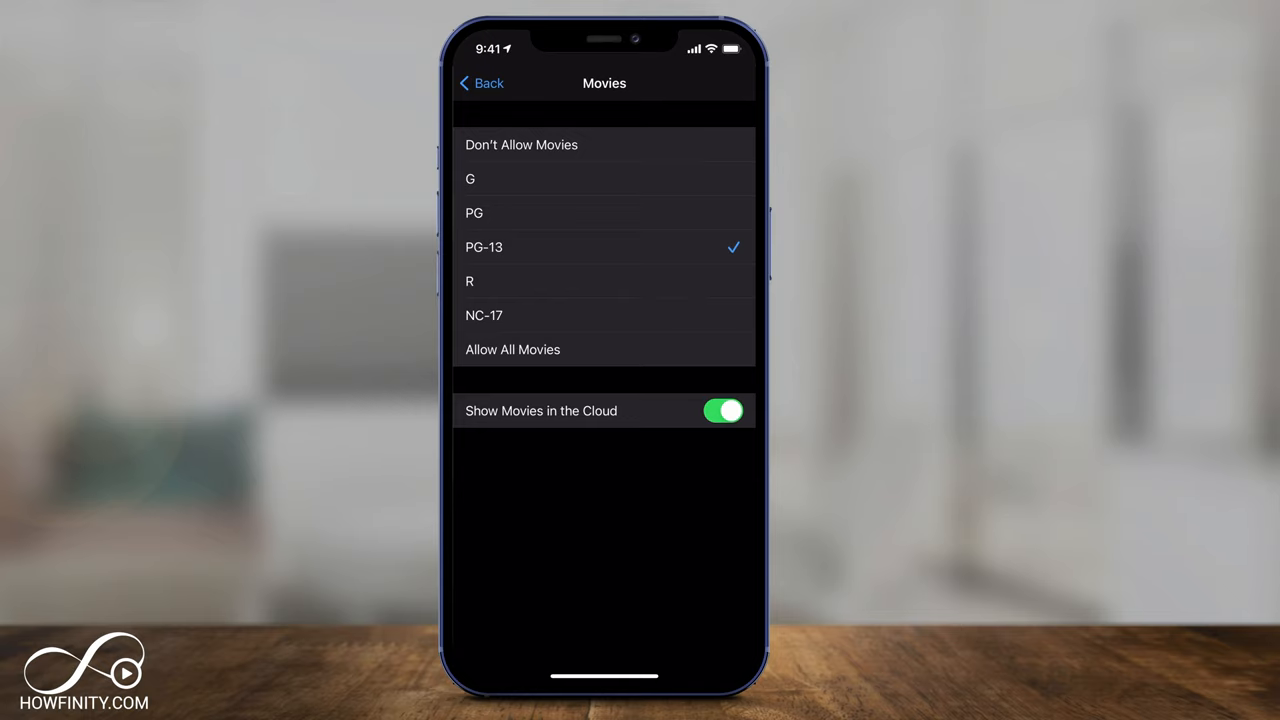
pyautogui.click(480, 84)
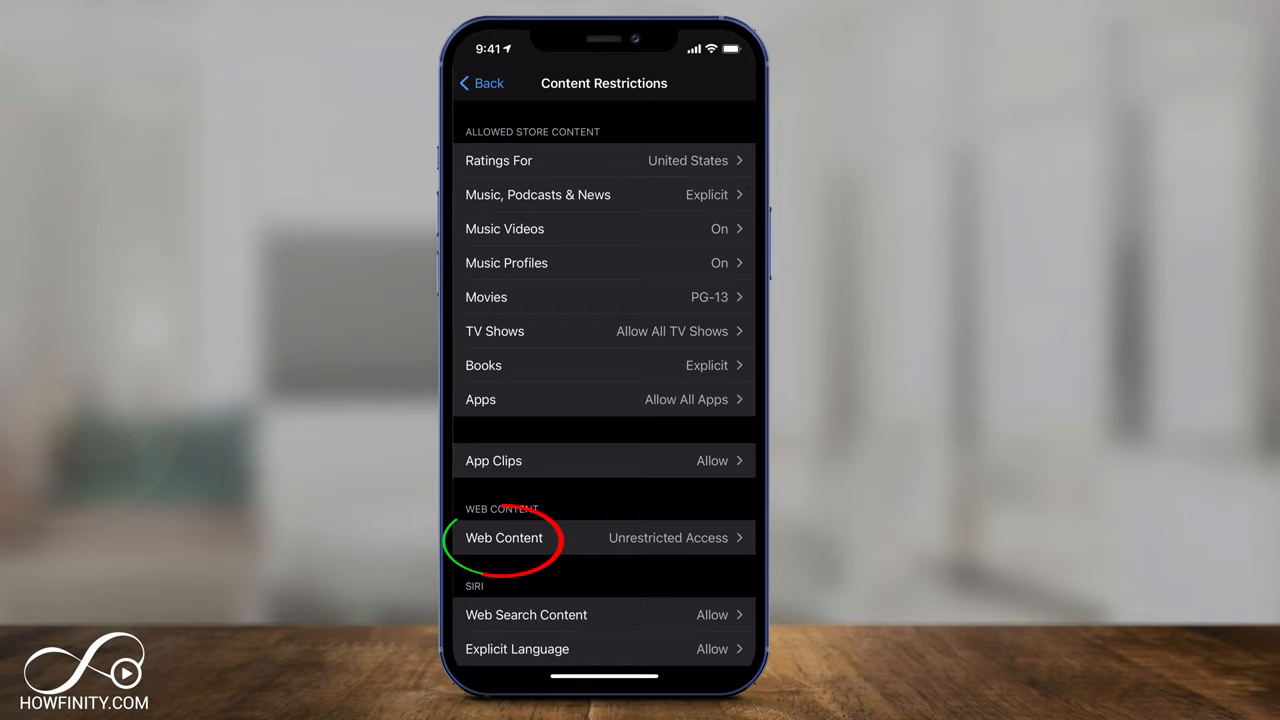
# Try Allowed Websites Only, then settle on Limit Adult Websites for web content.
pyautogui.click(504, 536)
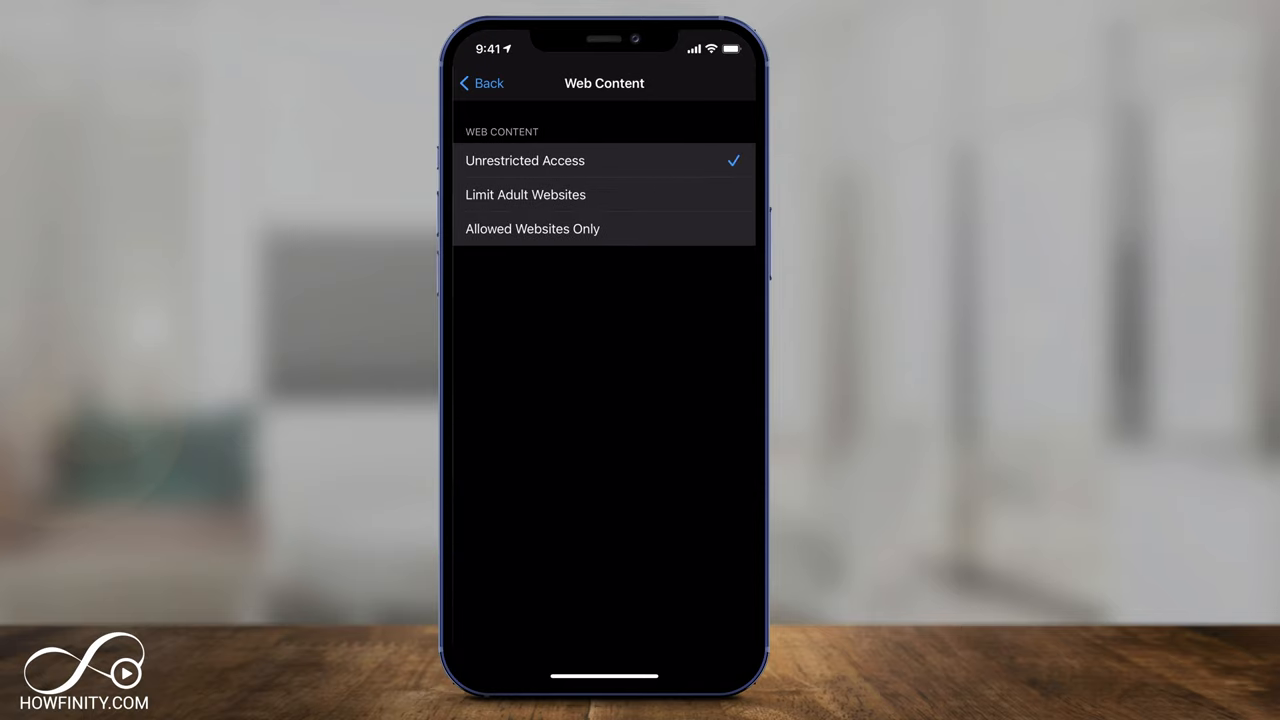
pyautogui.click(532, 228)
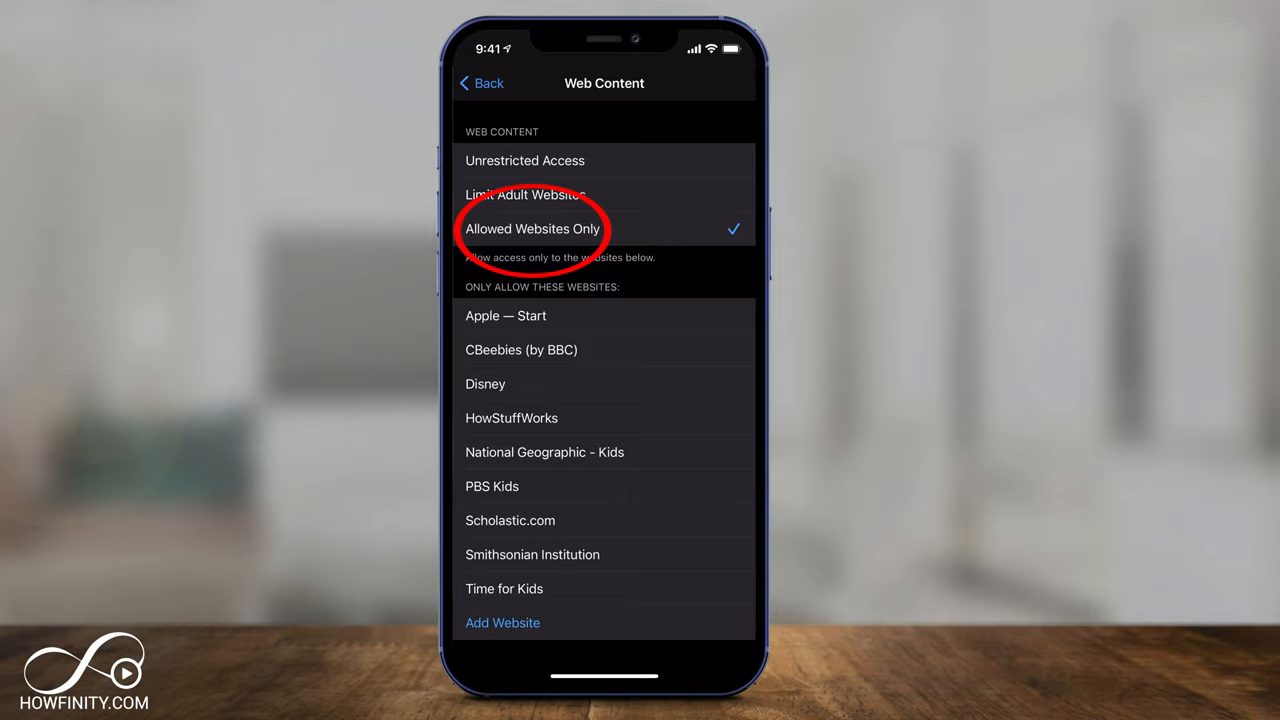
pyautogui.click(524, 194)
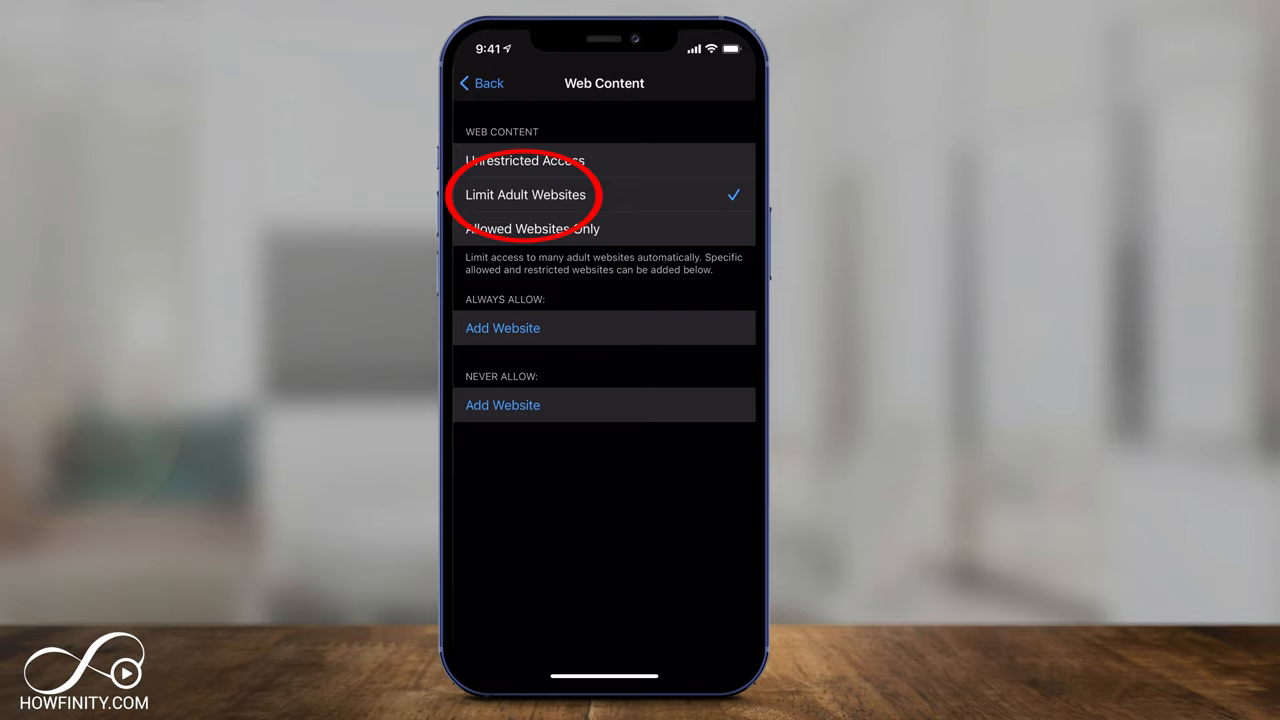
pyautogui.click(480, 84)
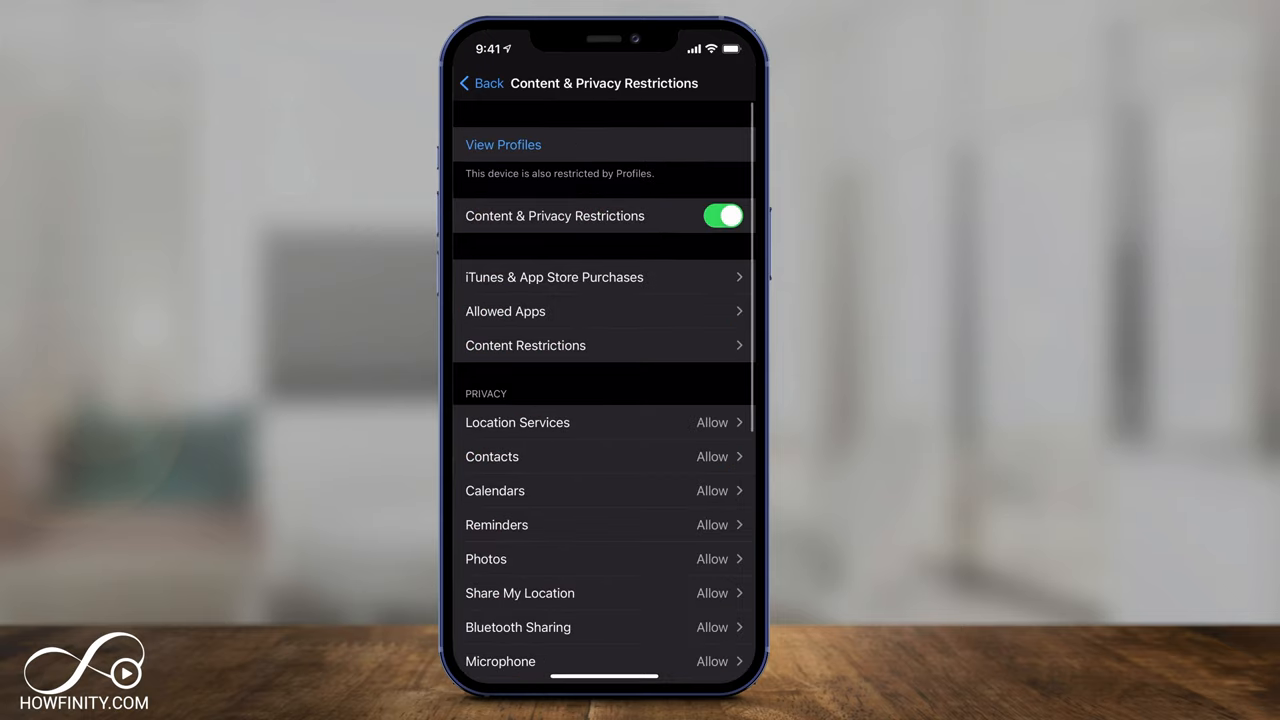
# Return from Content & Privacy Restrictions to the main Screen Time page.
pyautogui.click(480, 84)
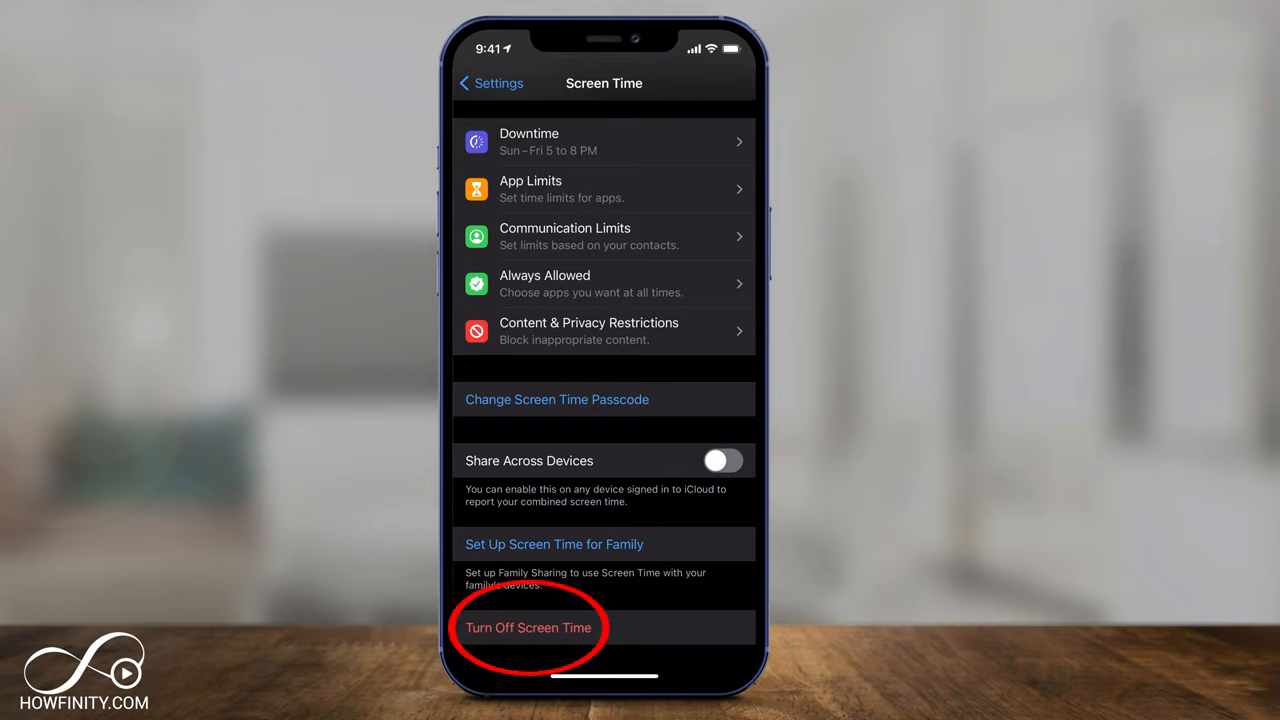
# Turn off Screen Time, entering the passcode and confirming.
pyautogui.click(528, 628)
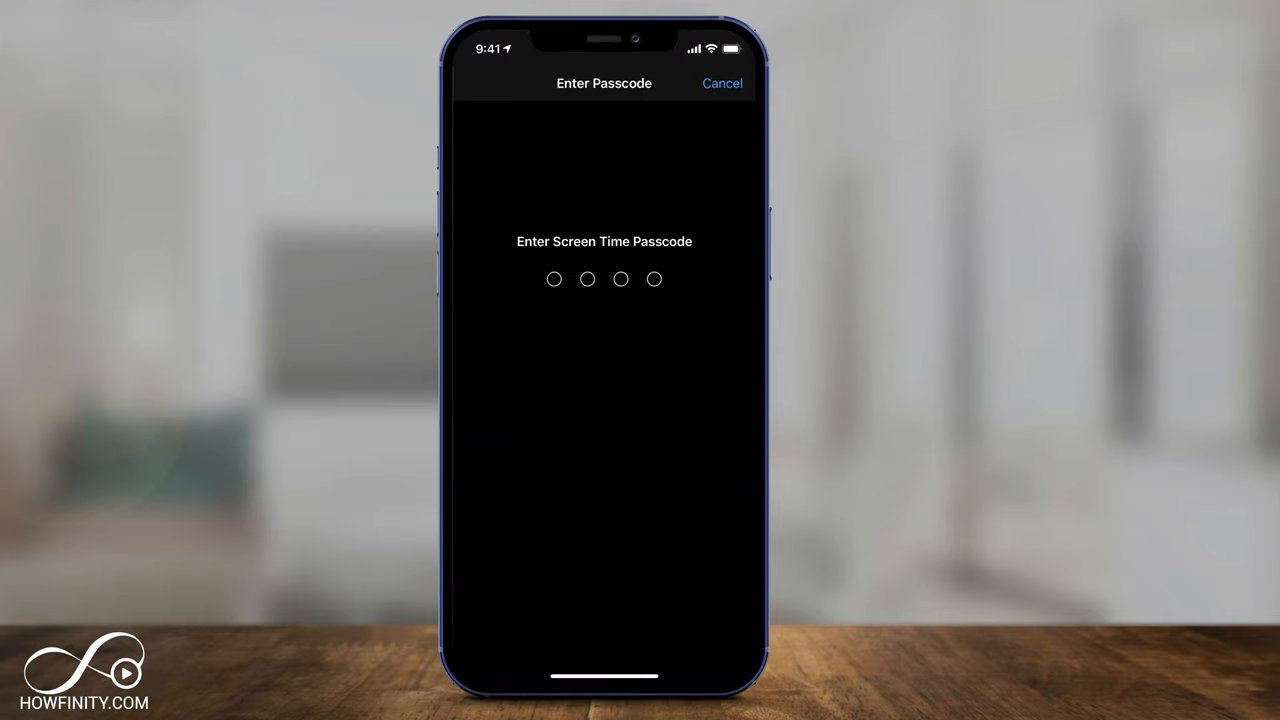
pyautogui.write('12')
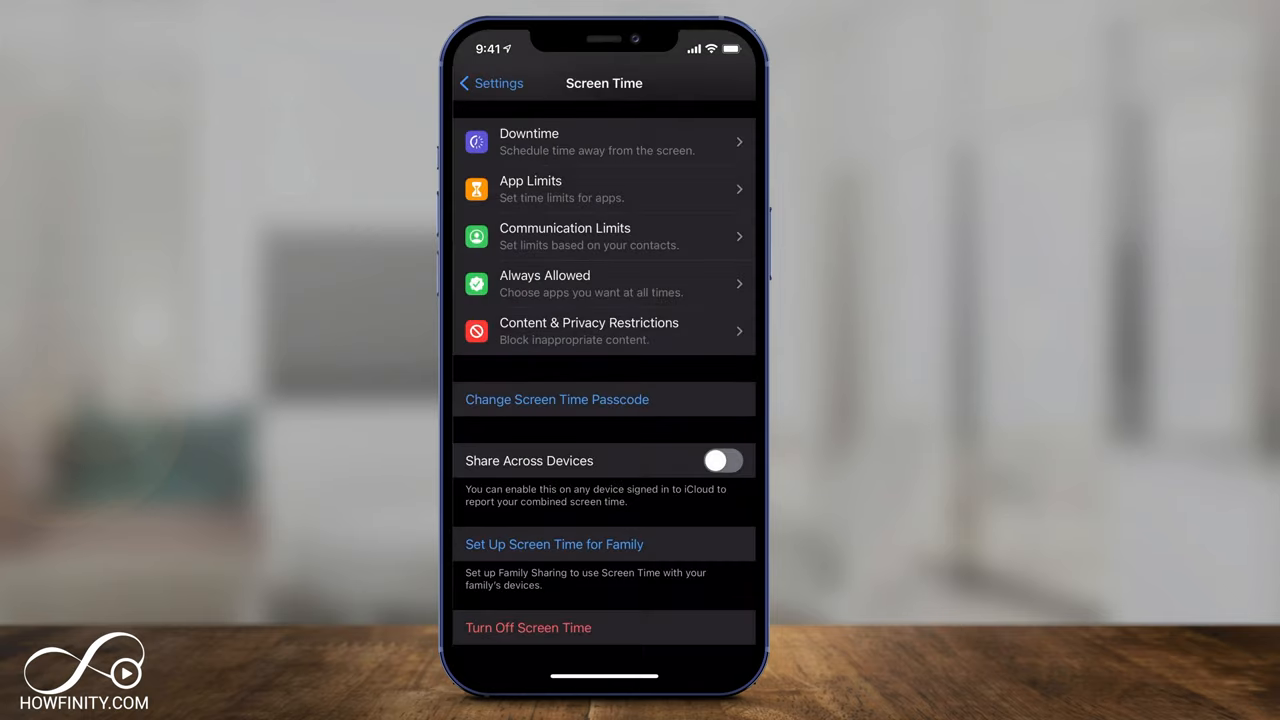
pyautogui.click(528, 628)
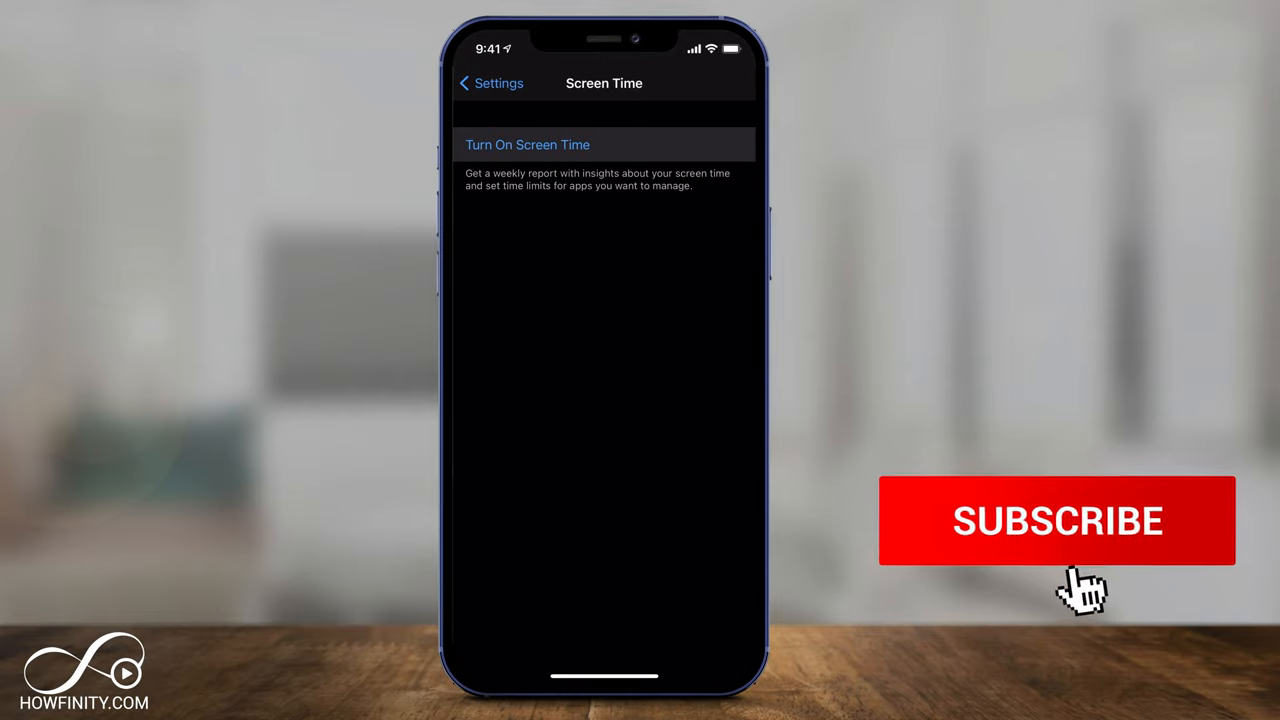
pyautogui.click(1056, 520)
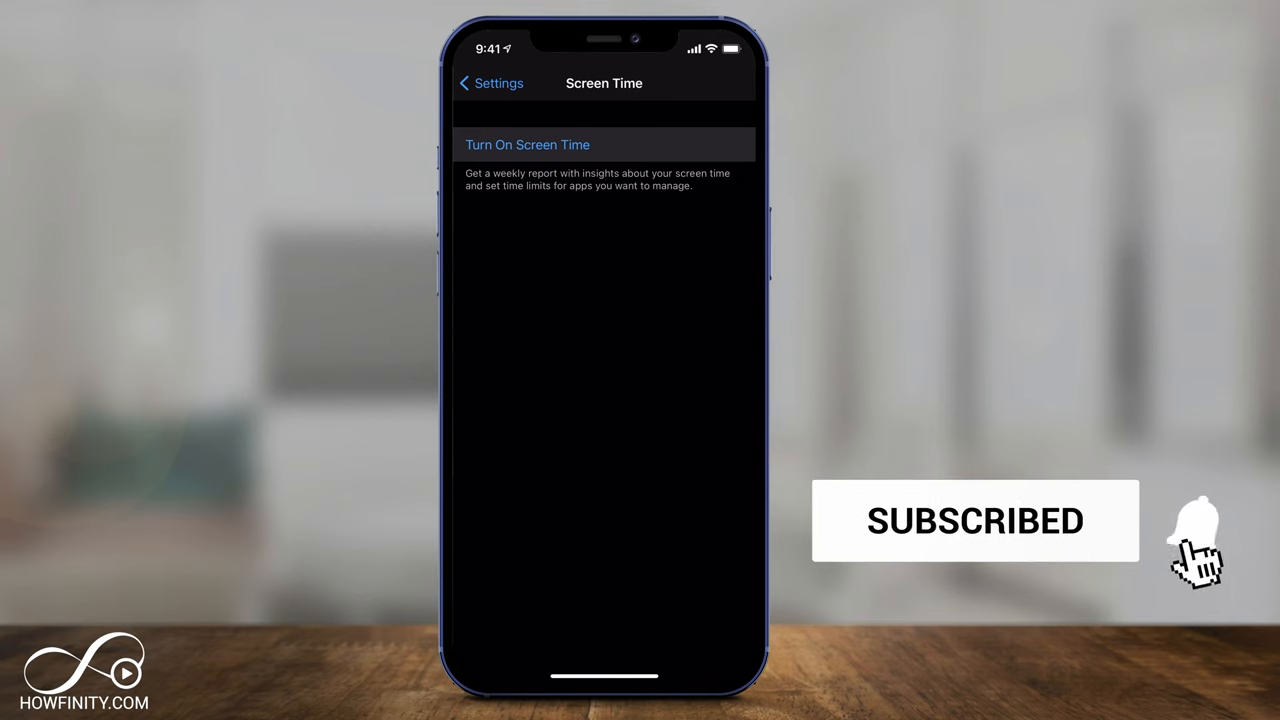